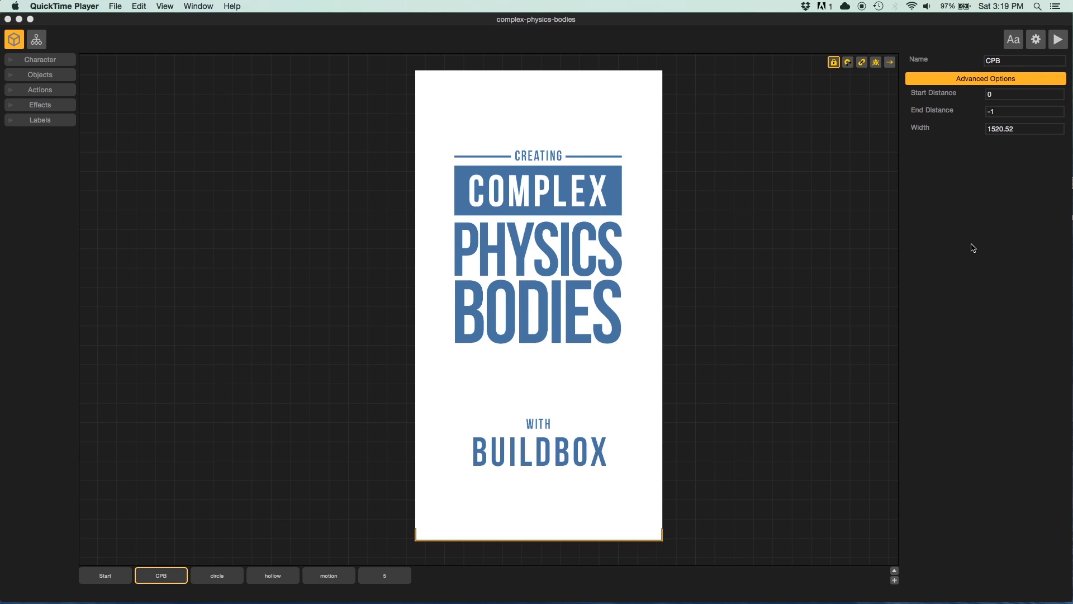
mouse_move(216, 562)
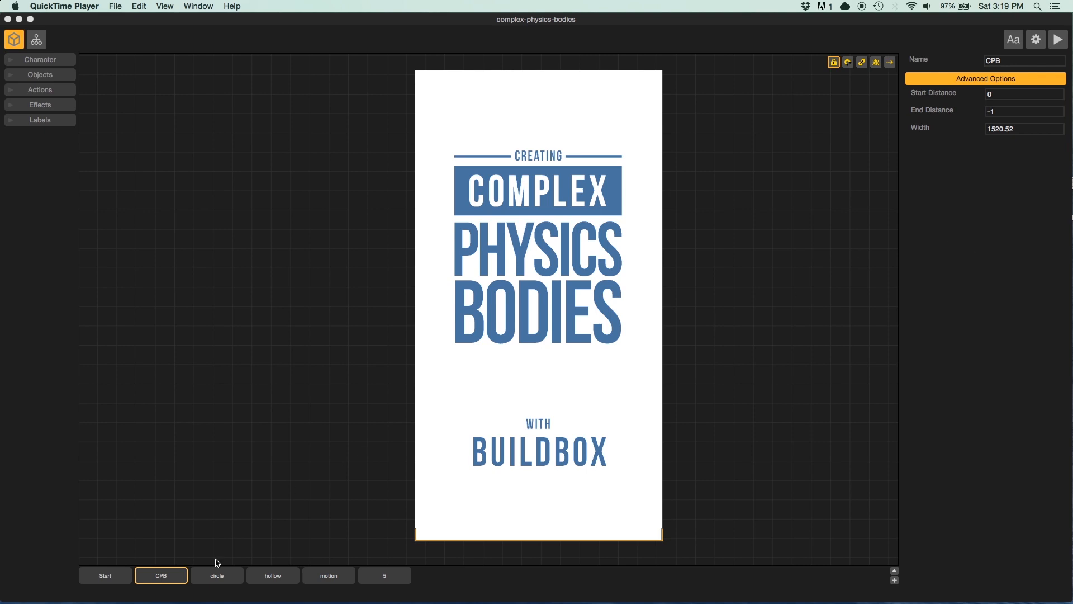
Step: Switch from the title scene to the 'circle' scene via the bottom scene bar
left_click(217, 574)
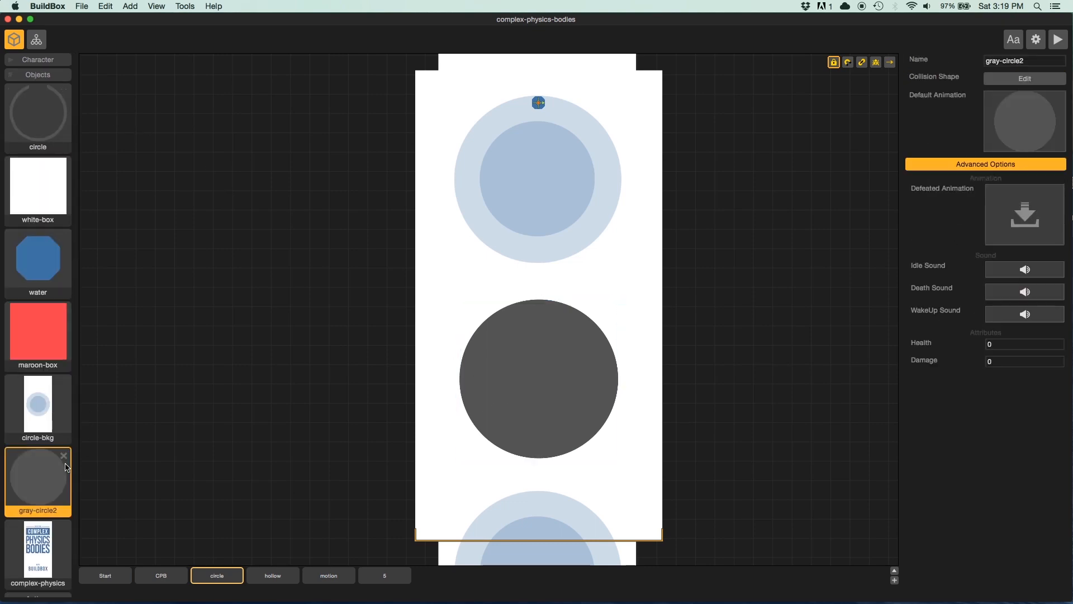
left_click(1026, 79)
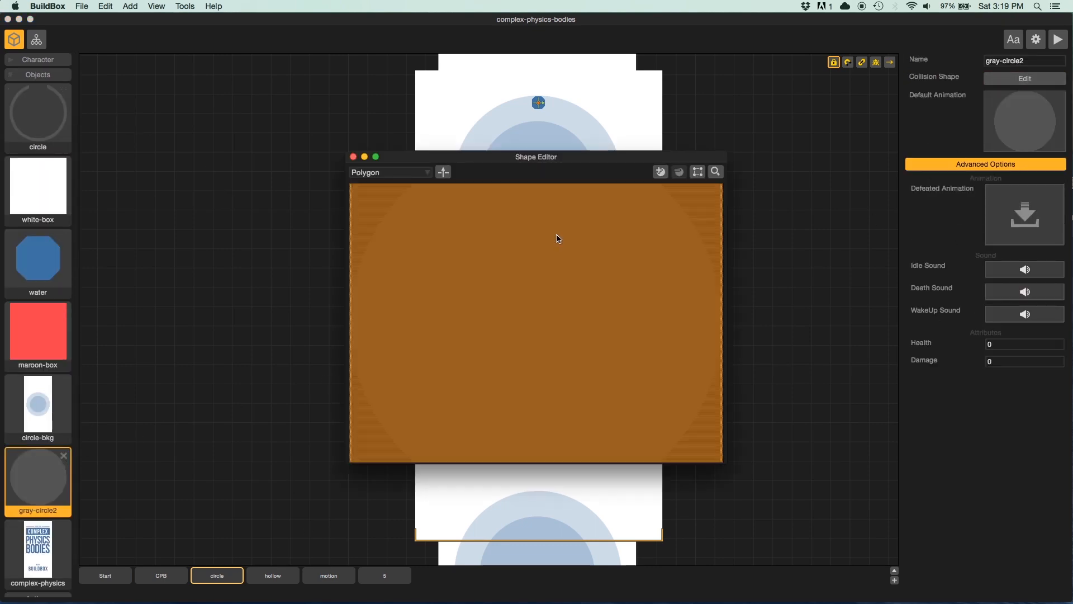
left_click(370, 184)
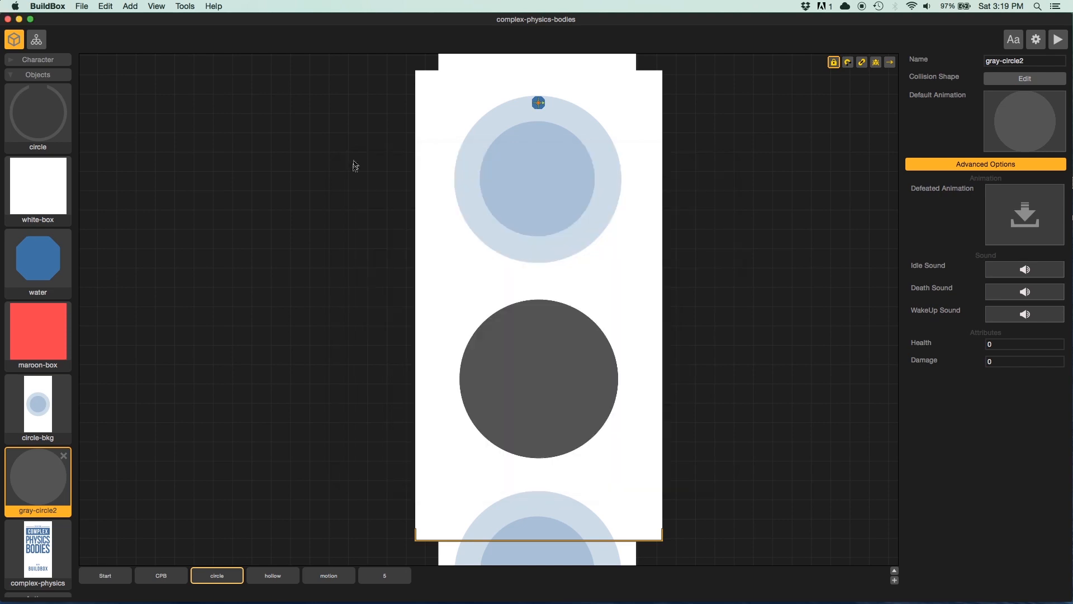
left_click(216, 575)
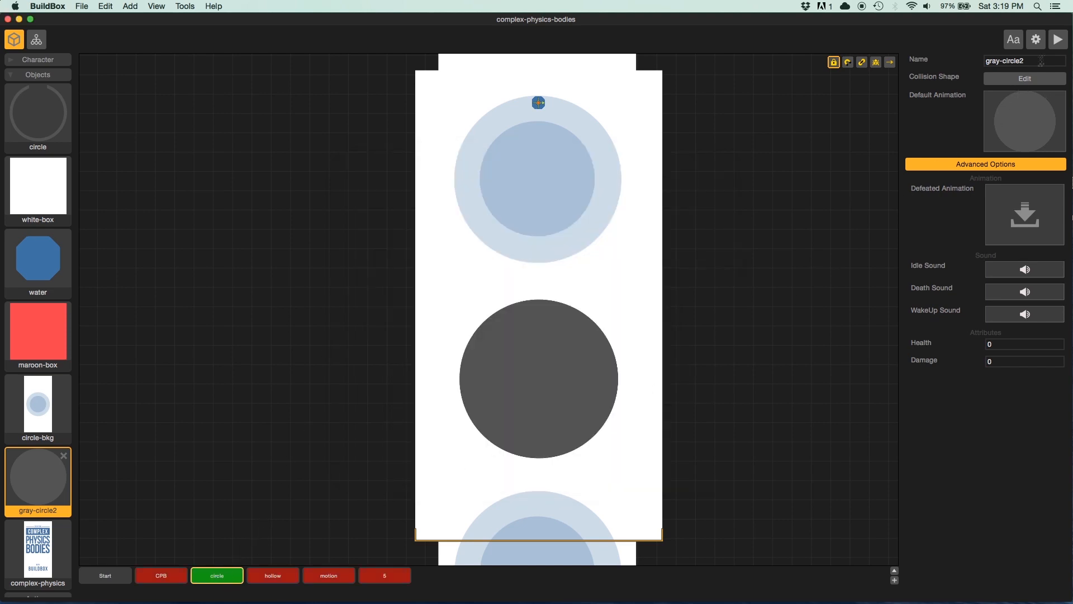
left_click(1059, 39)
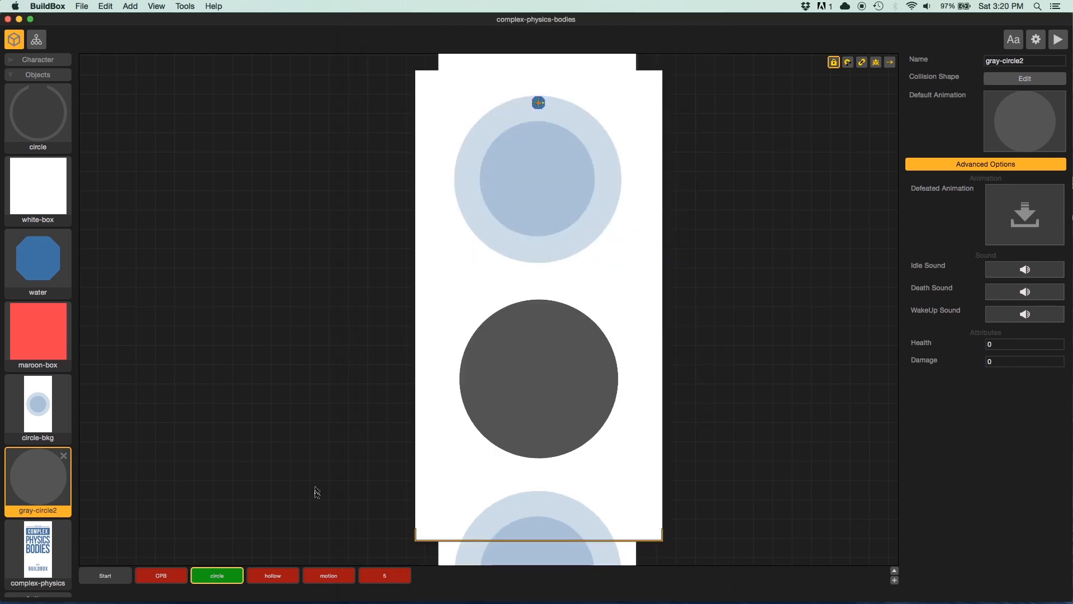
Step: Switch to the 'hollow' ring scene and preview blue pieces piling inside the ring
left_click(273, 575)
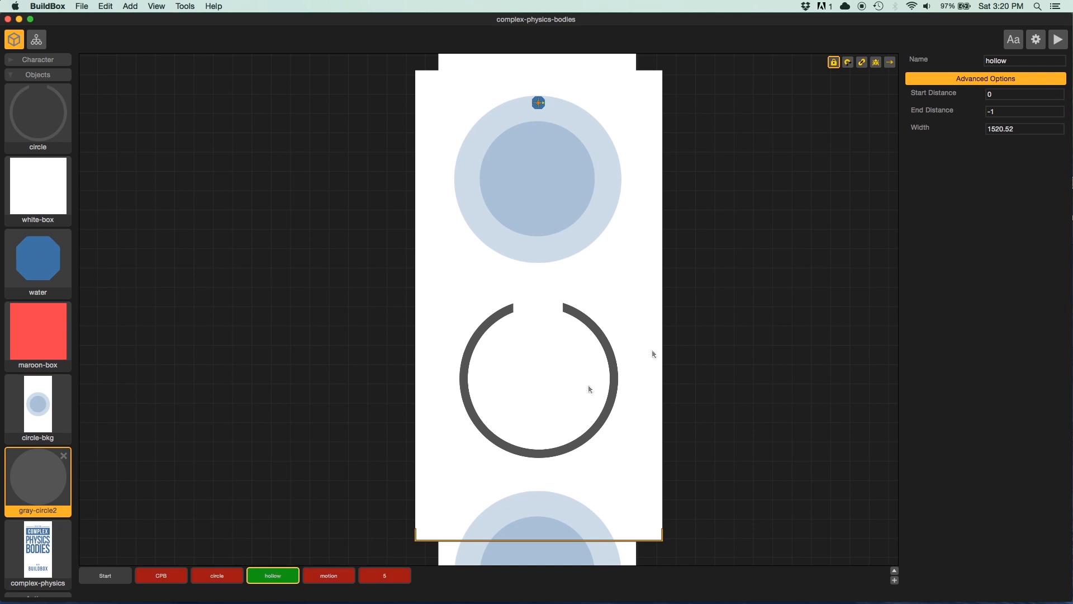
left_click(1057, 39)
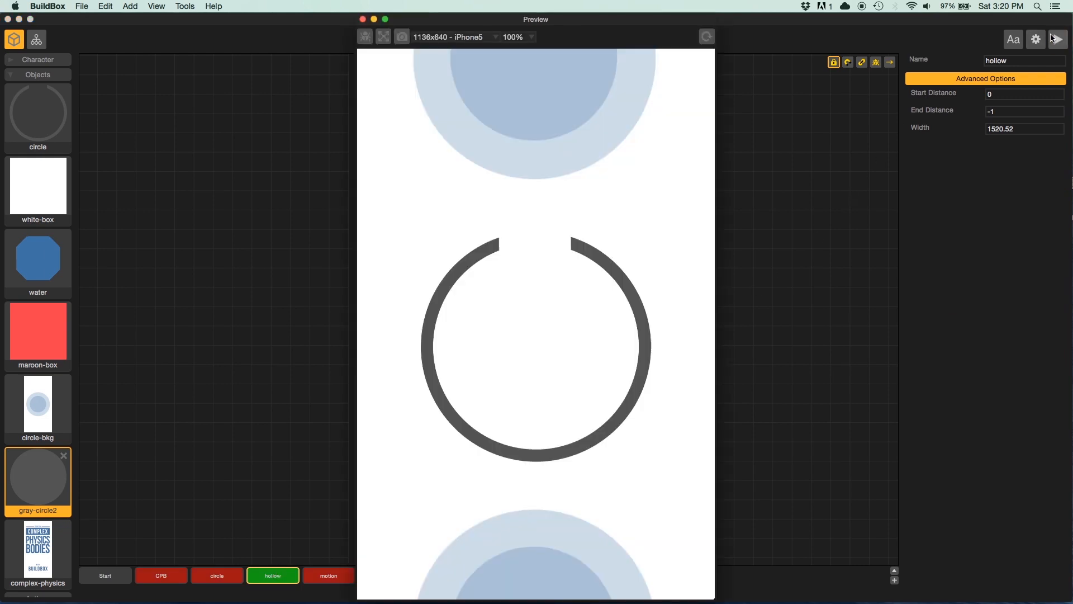
left_click(1057, 39)
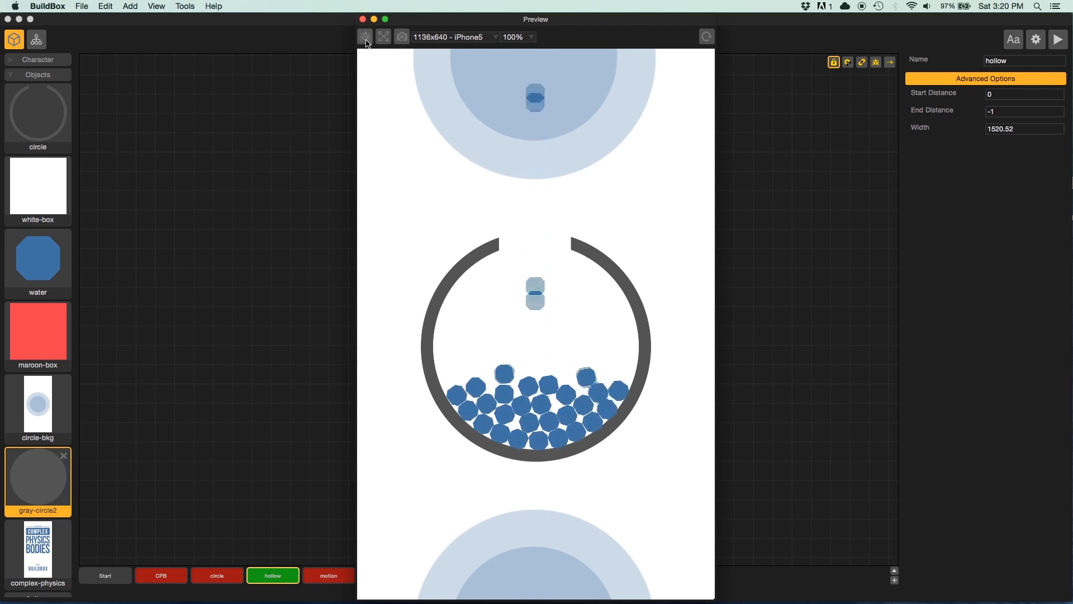
left_click(364, 37)
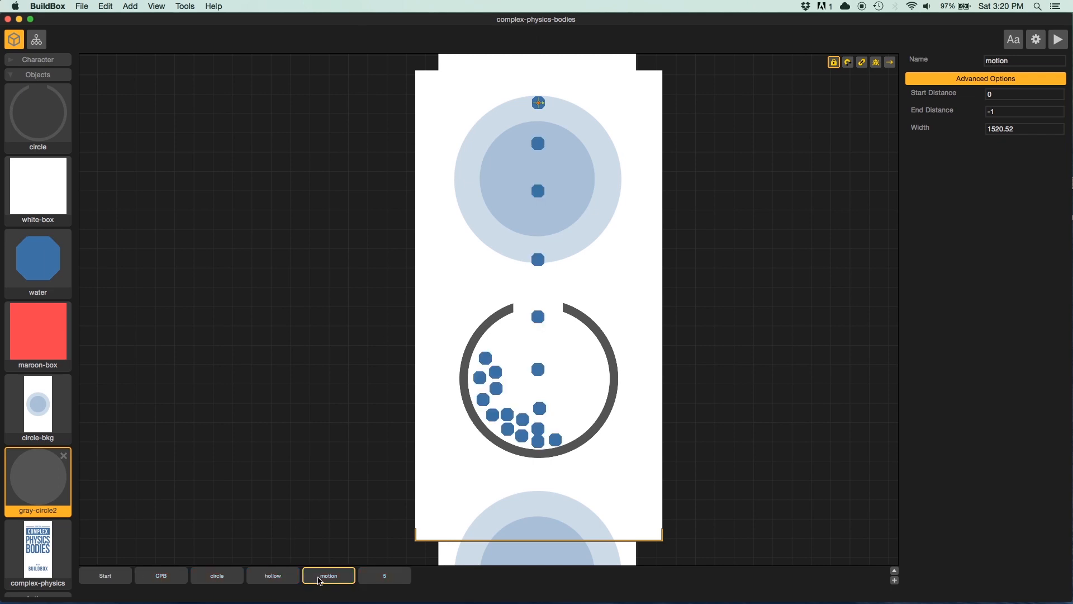
left_click(1058, 39)
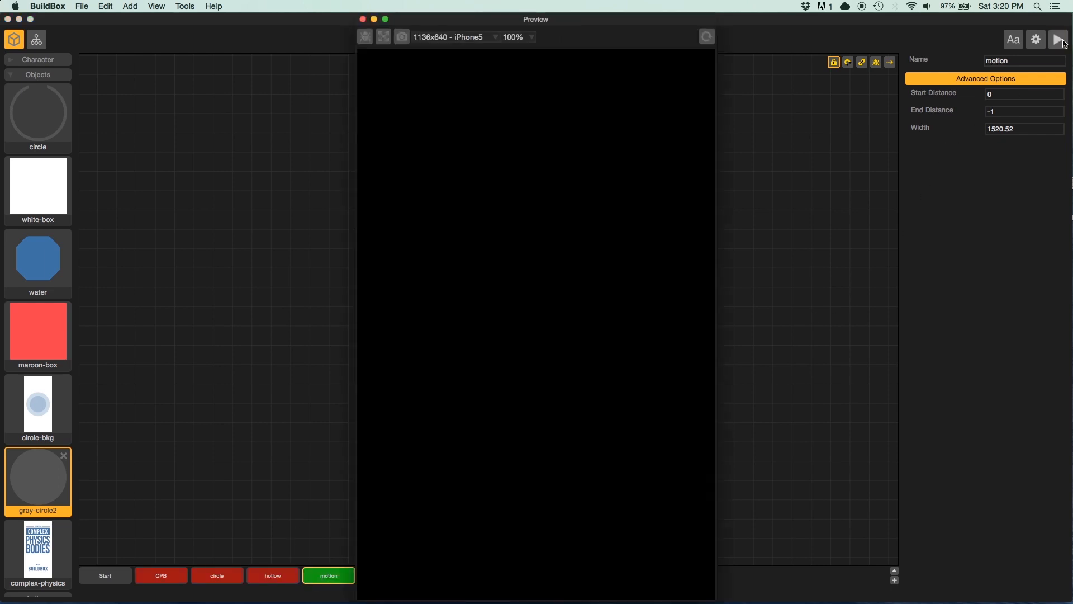
left_click(1059, 39)
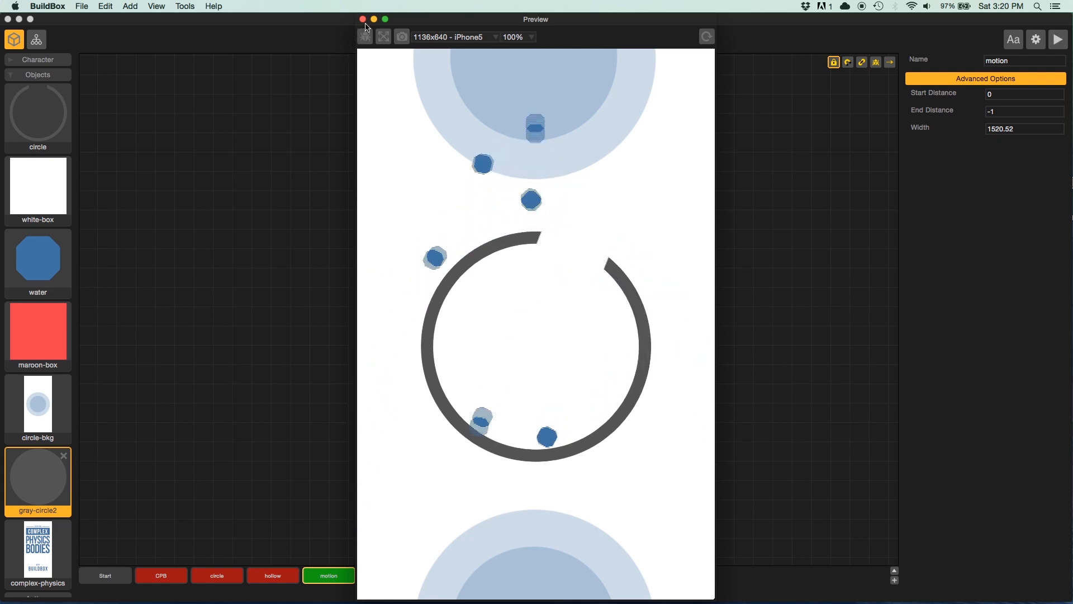
left_click(365, 36)
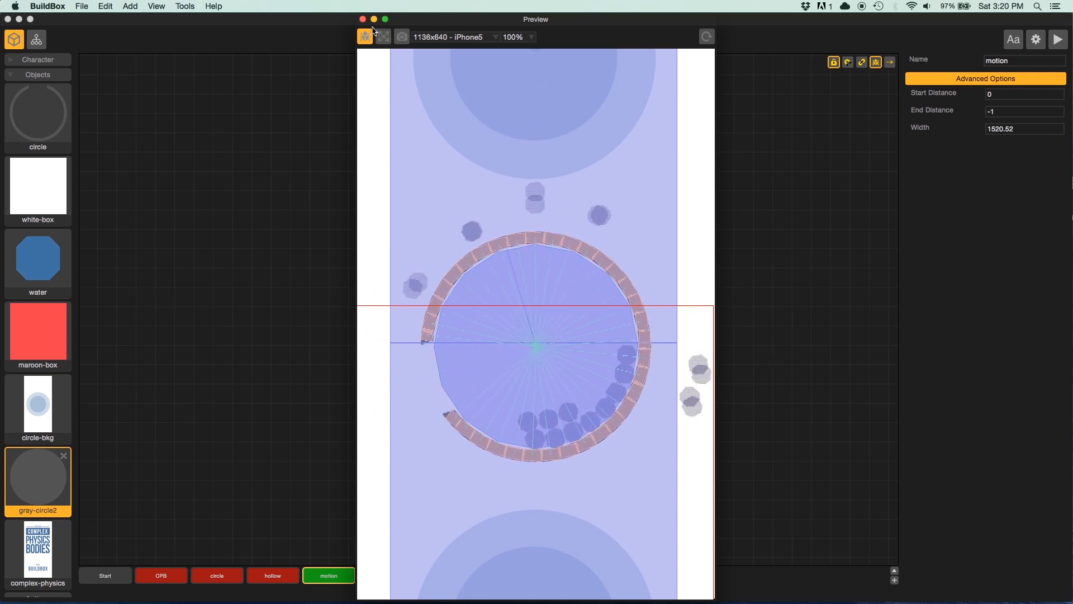
left_click(362, 19)
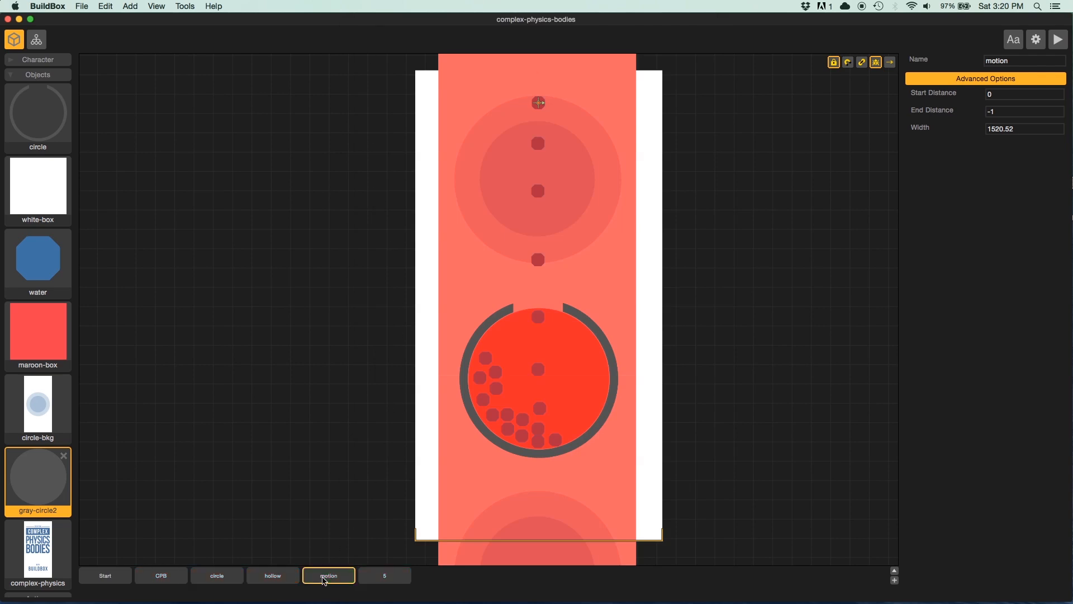
left_click(875, 61)
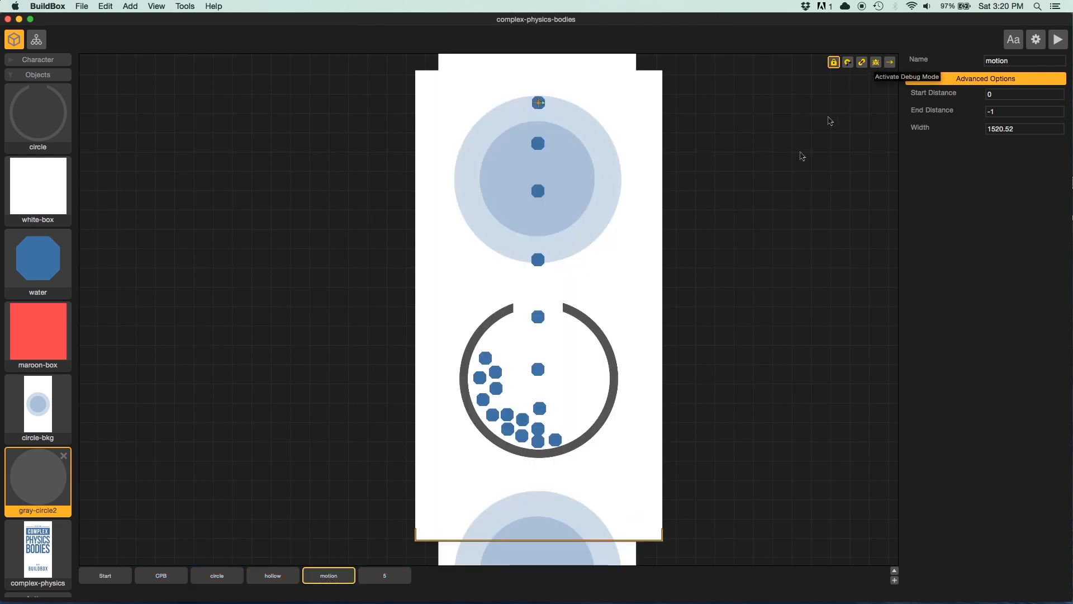
Step: Add the hollow ring to empty scene 5 at scale 0.700 with angular velocity 10
left_click(384, 575)
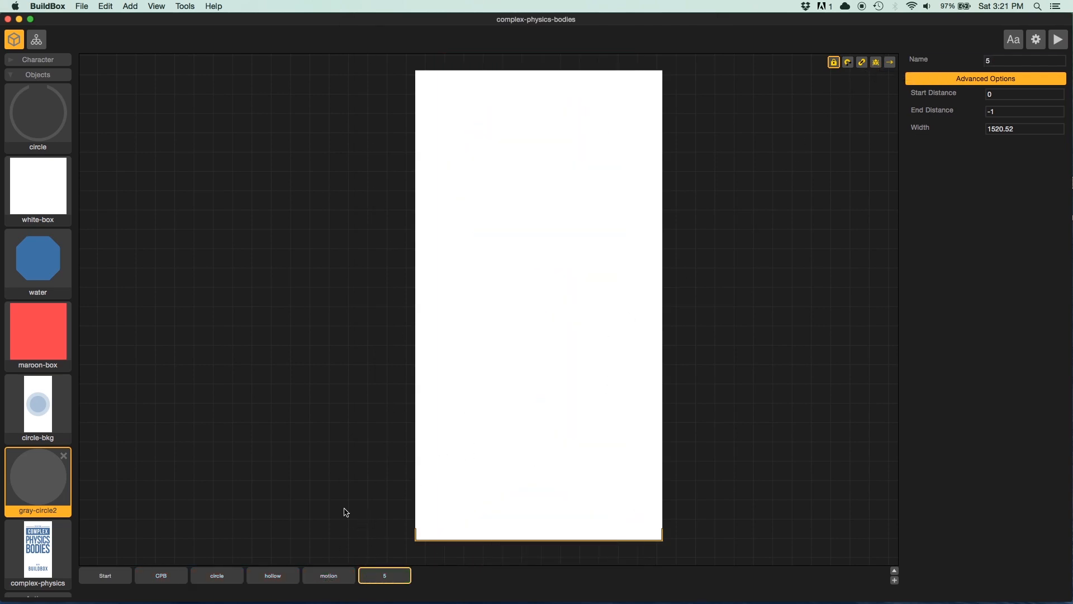
mouse_move(74, 164)
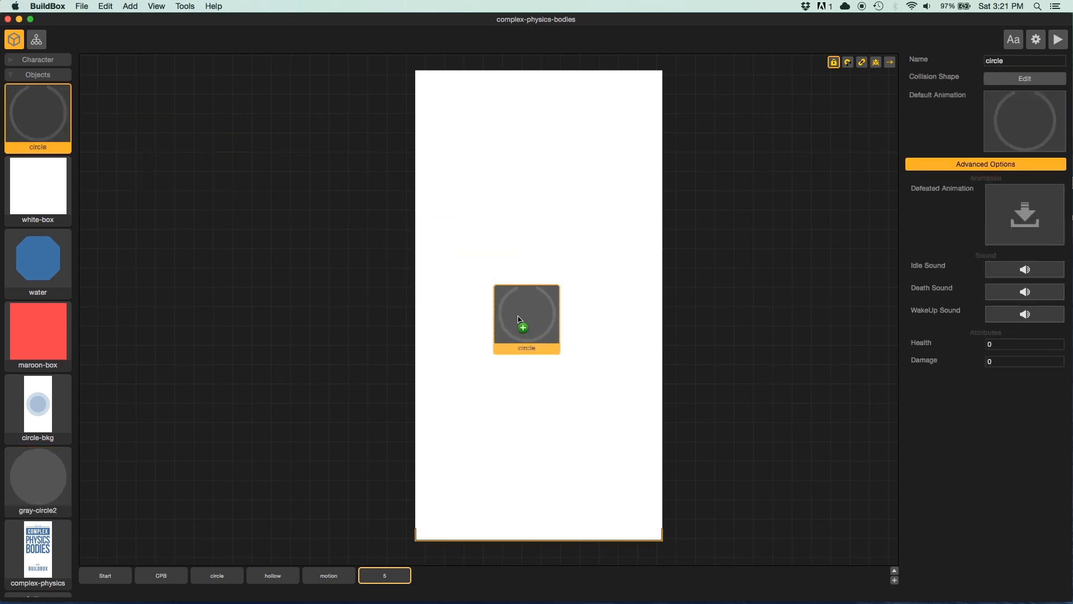
left_click(524, 320)
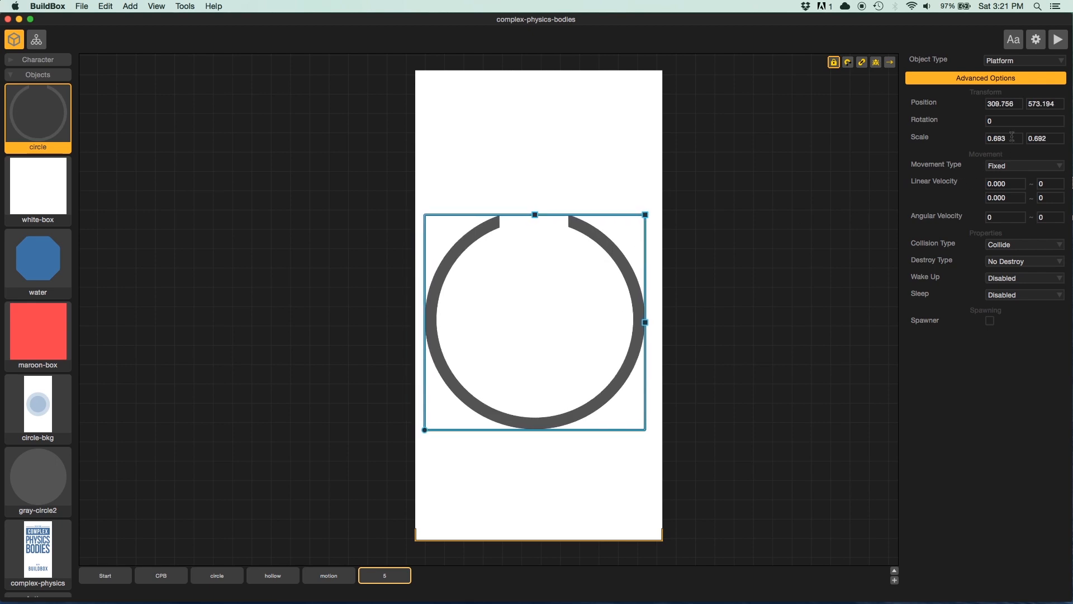
triple_click(1004, 137)
type("0.700")
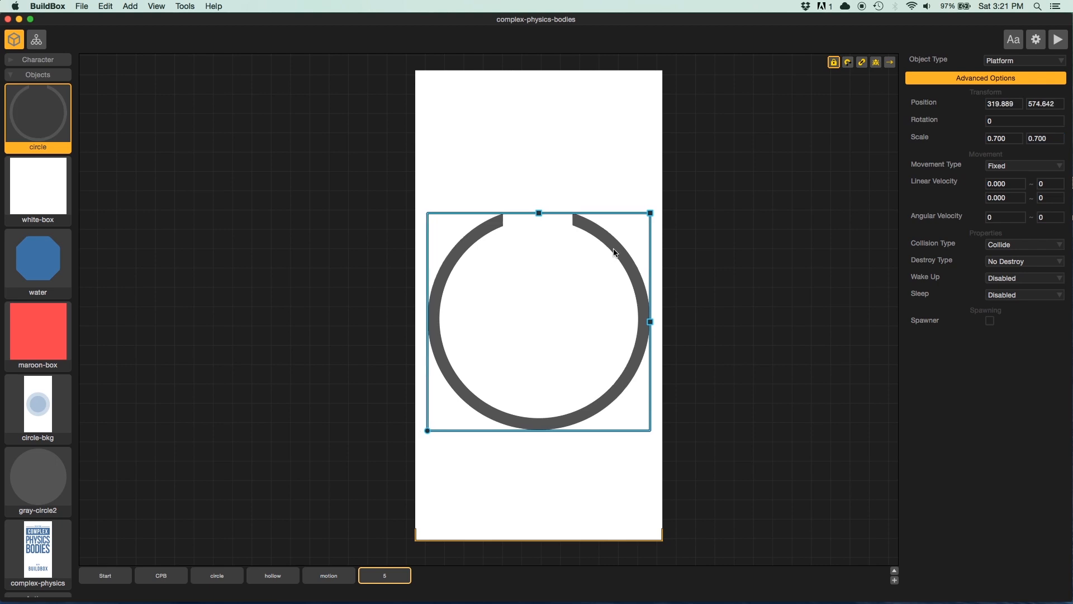
mouse_move(710, 258)
type("10")
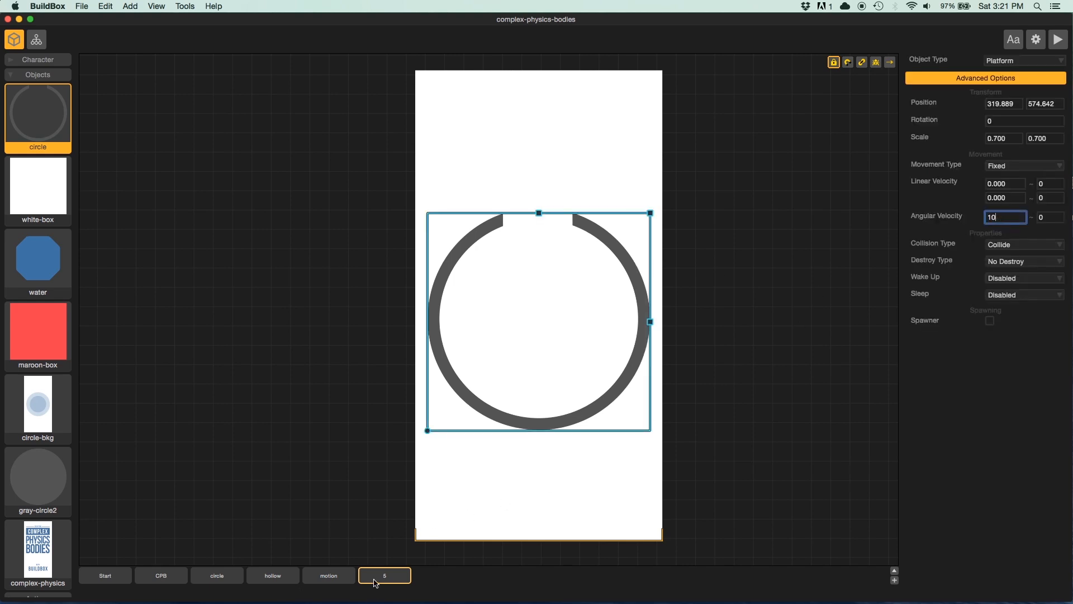
Step: Preview the ring spinning in scene 5, then set its Collision Type to No Collide
left_click(1059, 39)
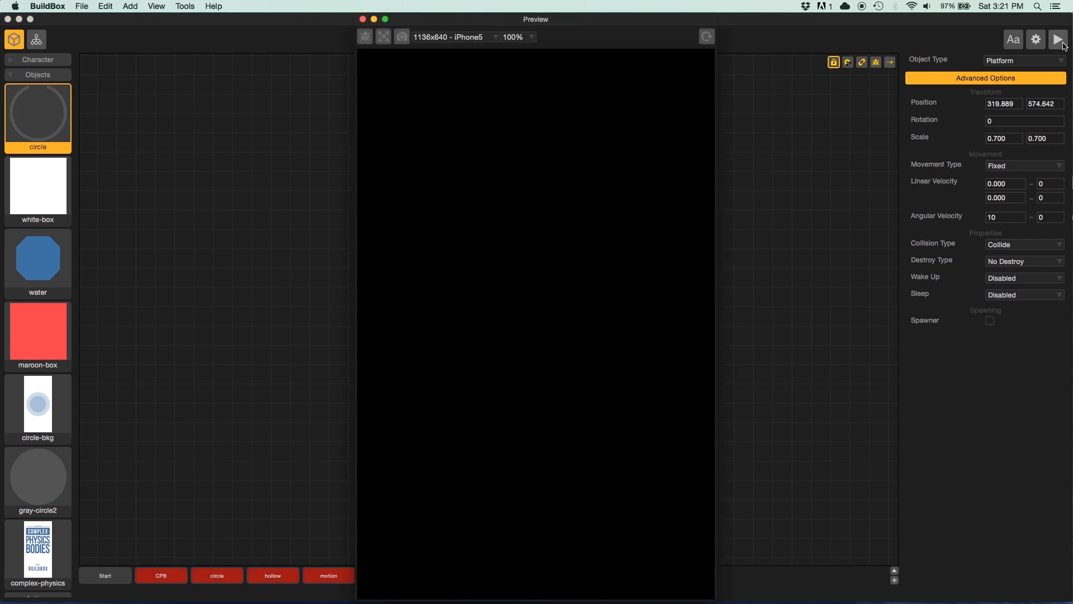
left_click(1059, 39)
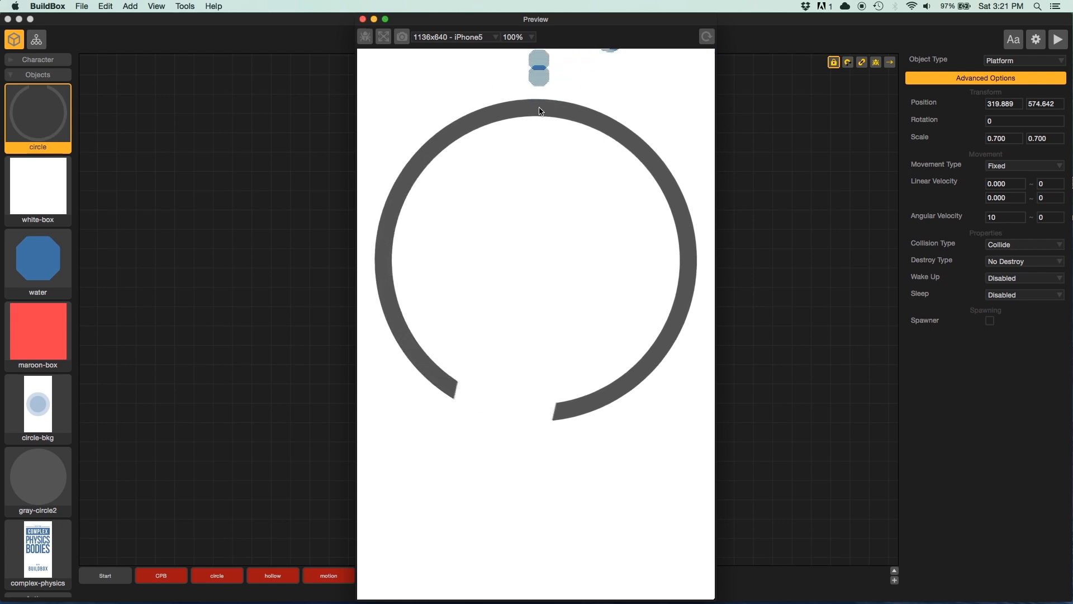
left_click(365, 36)
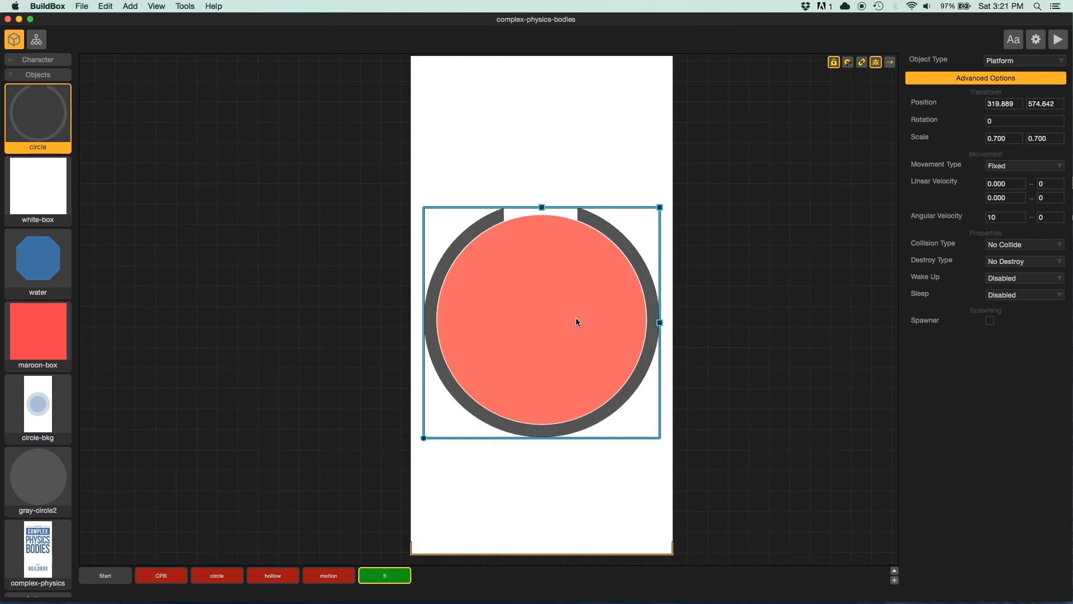
left_click(164, 281)
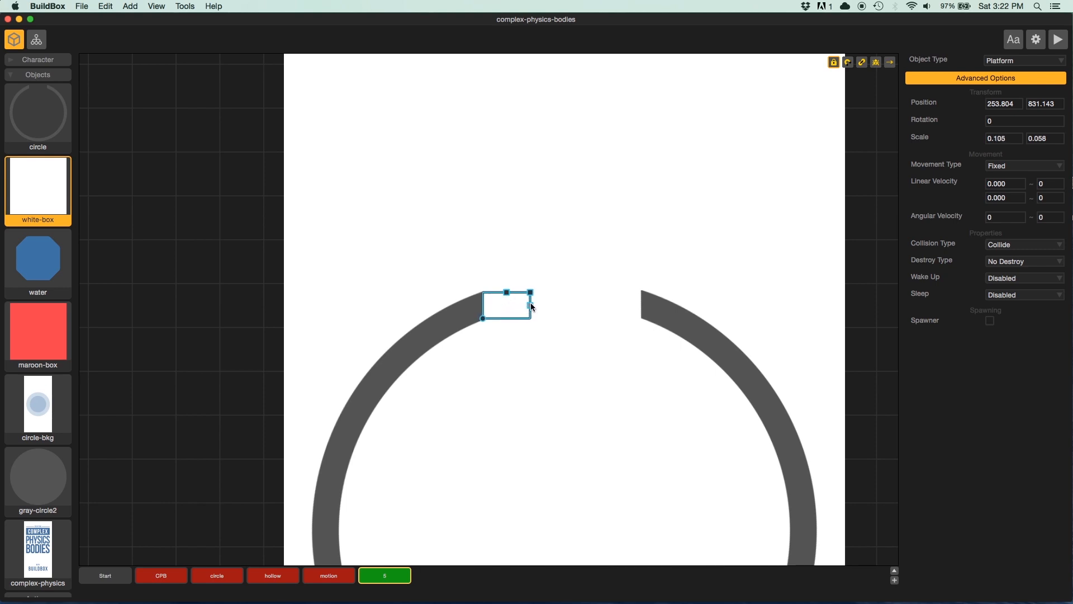
mouse_move(876, 62)
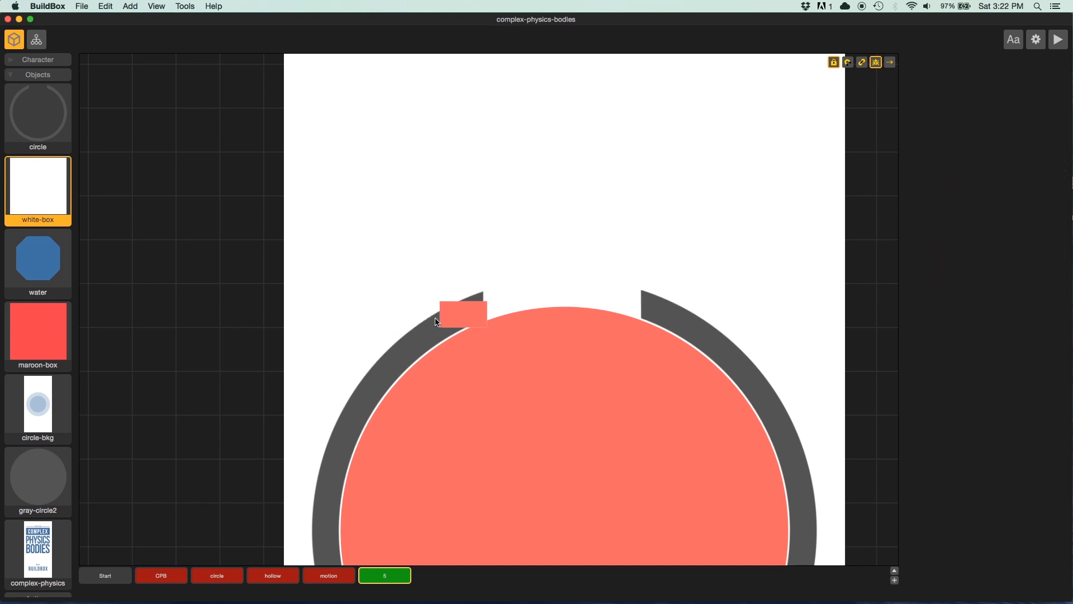
Step: Make the white box at the gap's left edge a colliding Physics object with Destroy Enemy
left_click(461, 312)
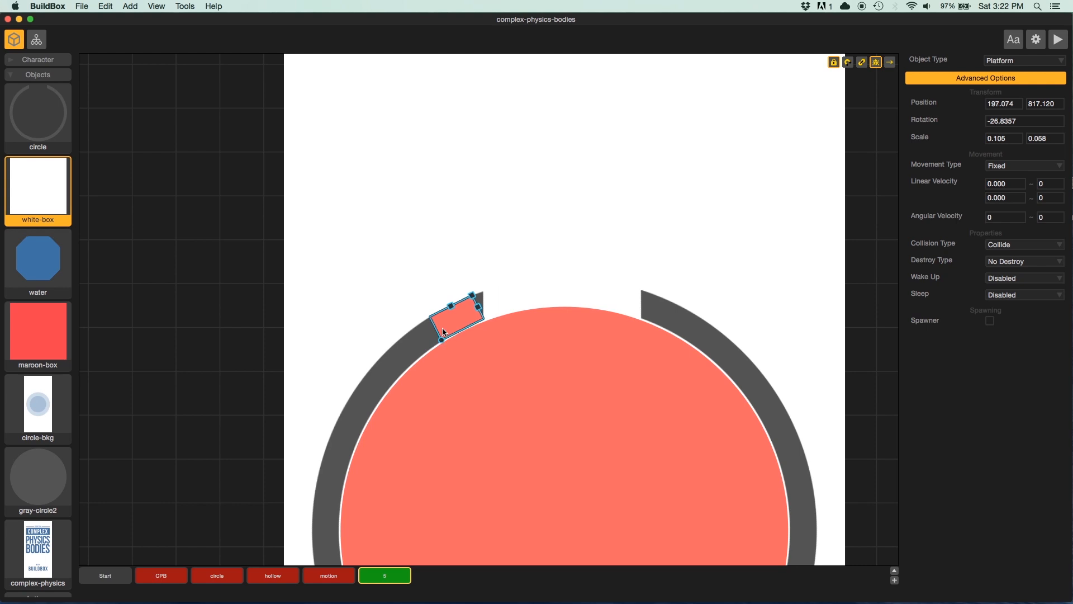
mouse_move(786, 585)
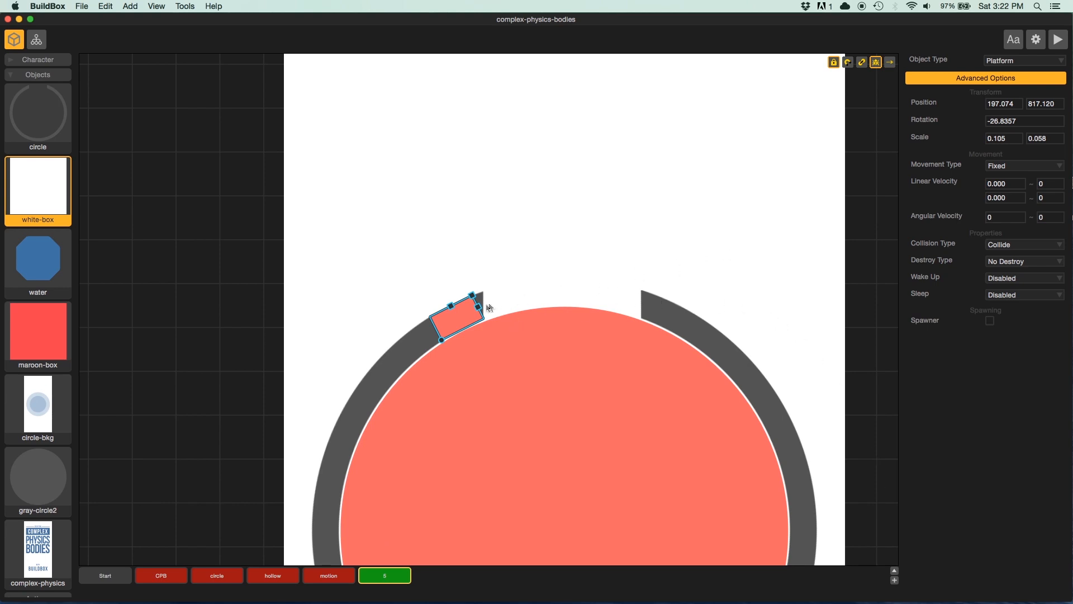
mouse_move(1006, 169)
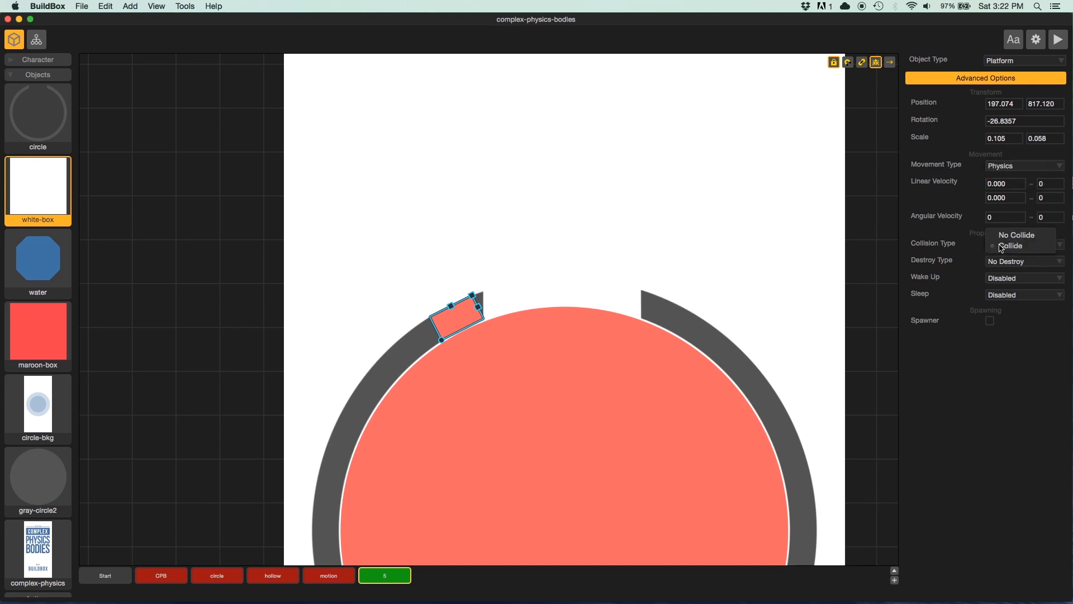
left_click(1013, 246)
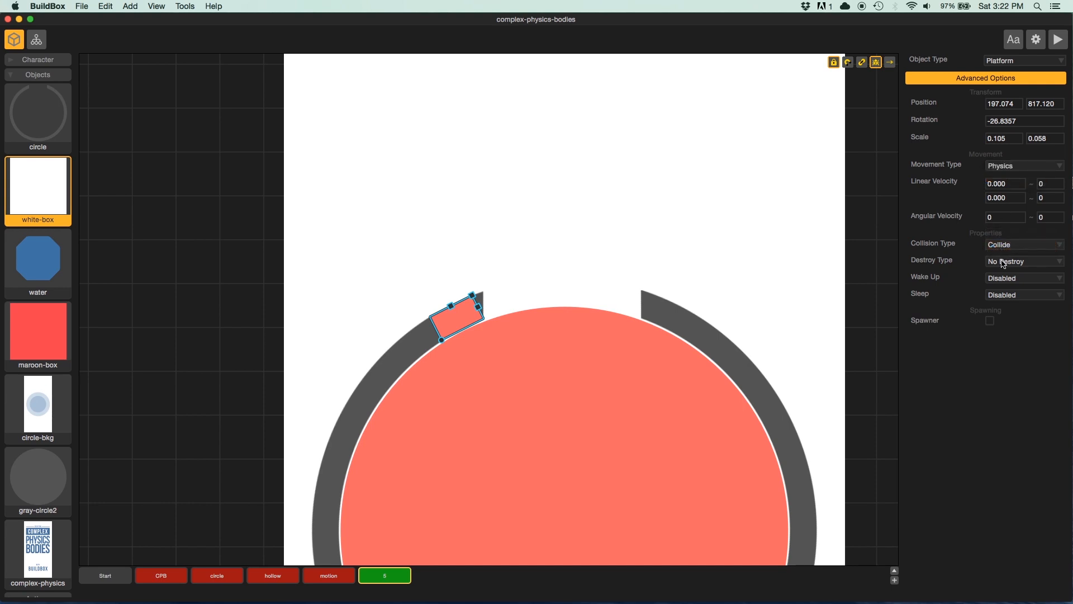
left_click(1023, 260)
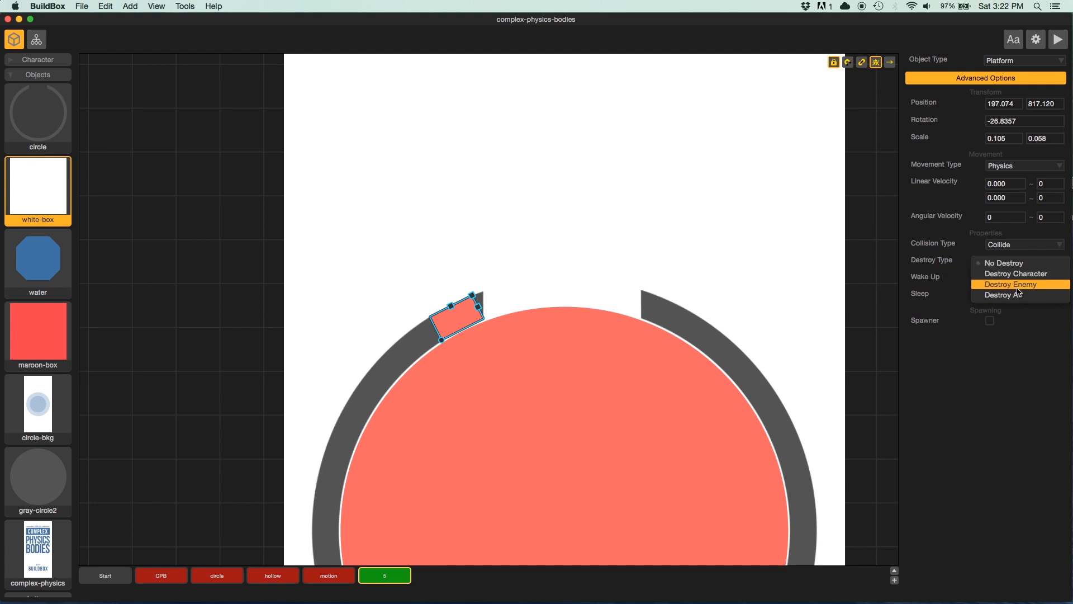
mouse_move(1019, 288)
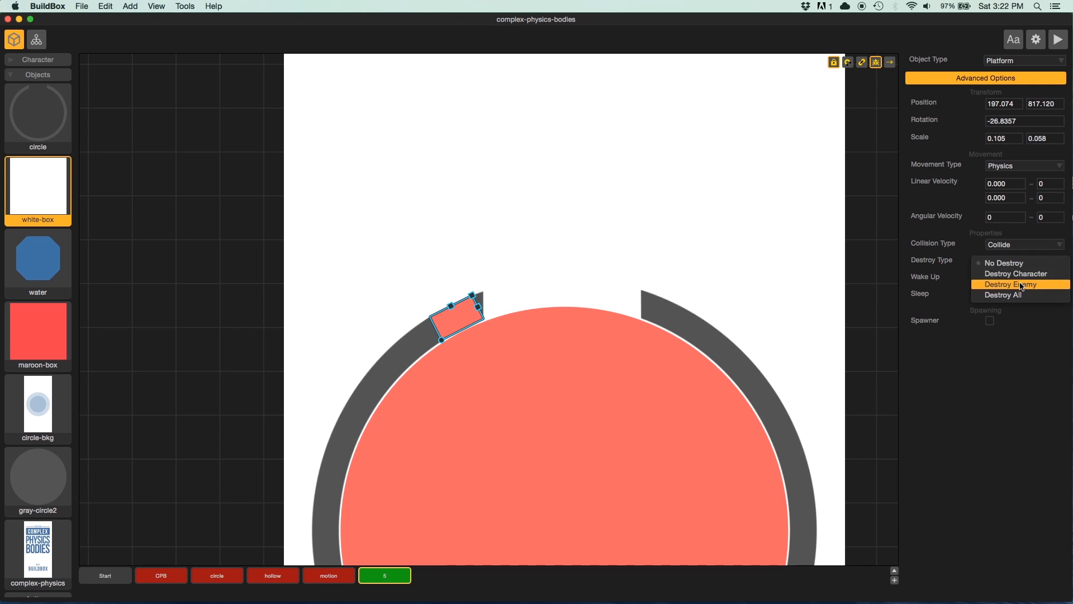
left_click(1016, 284)
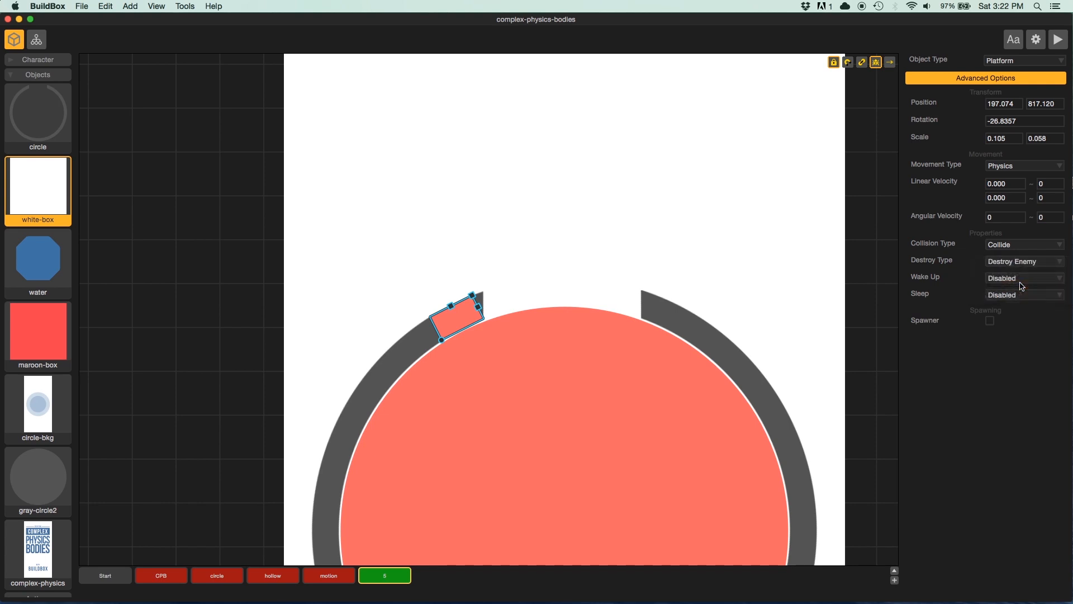
mouse_move(466, 319)
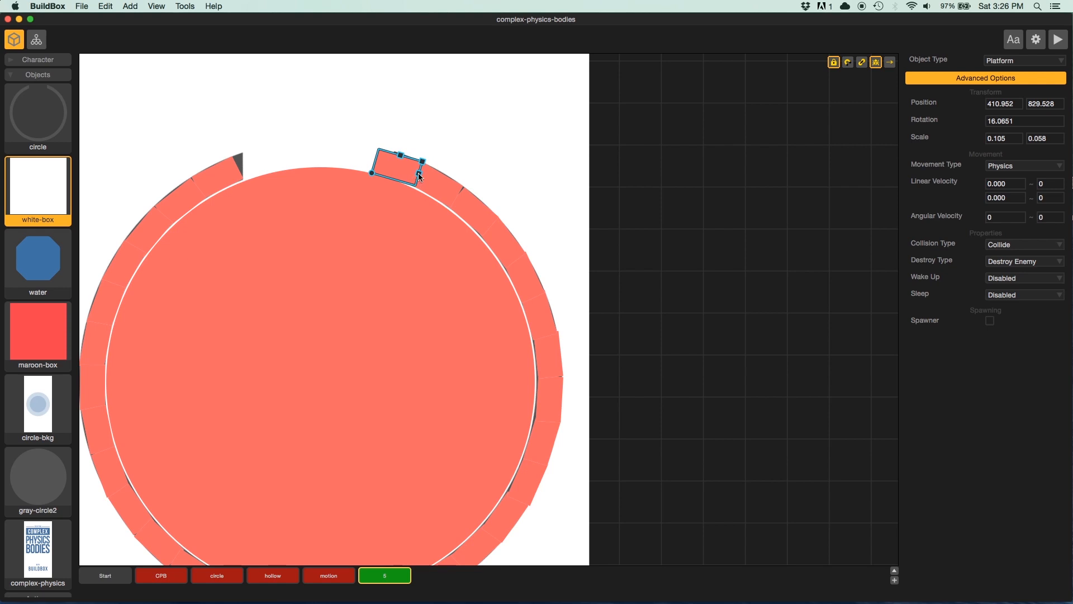
Step: Narrow the last duplicated box and fit it against the gap's right end
left_click_drag(371, 172, 393, 172)
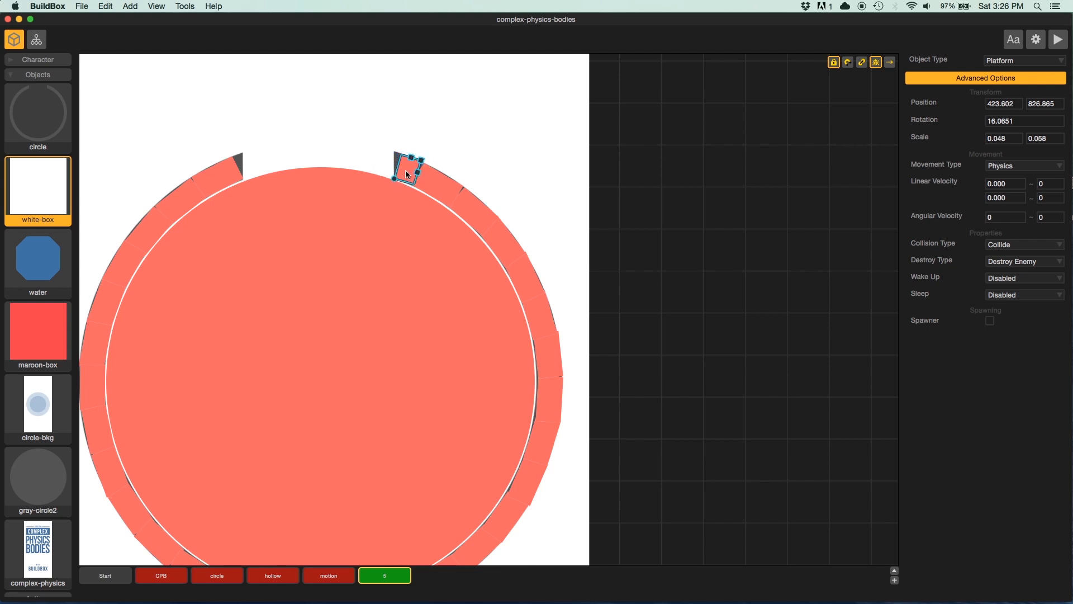
left_click_drag(410, 154, 397, 174)
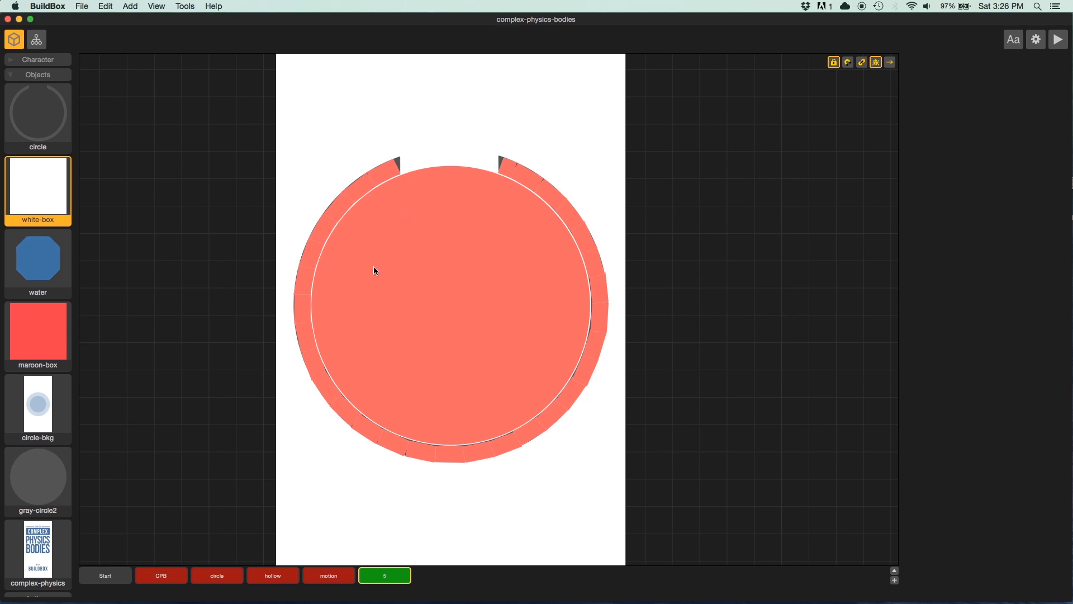
mouse_move(815, 127)
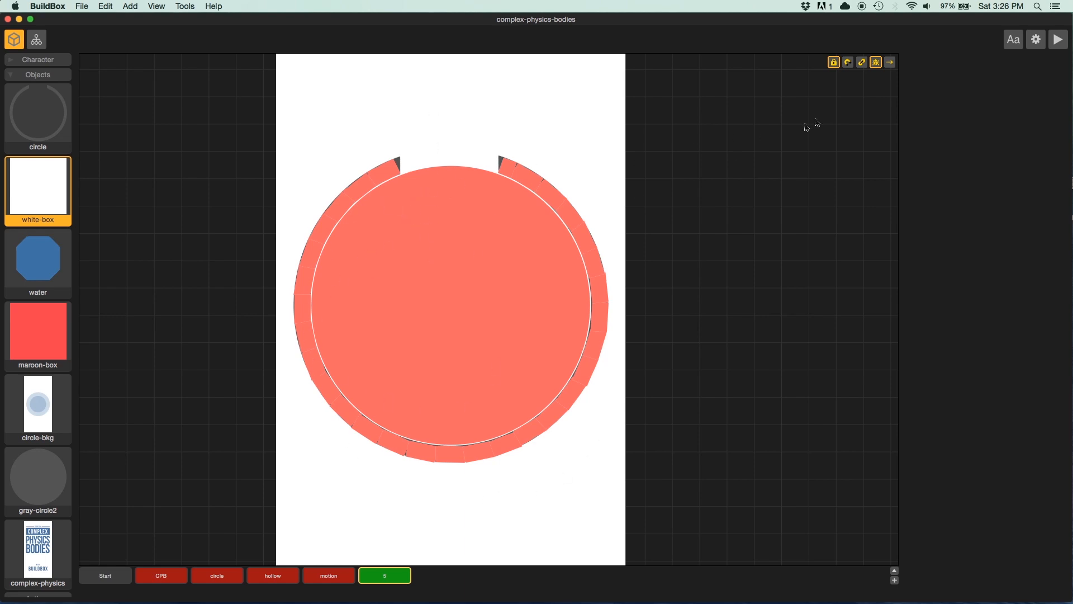
mouse_move(431, 511)
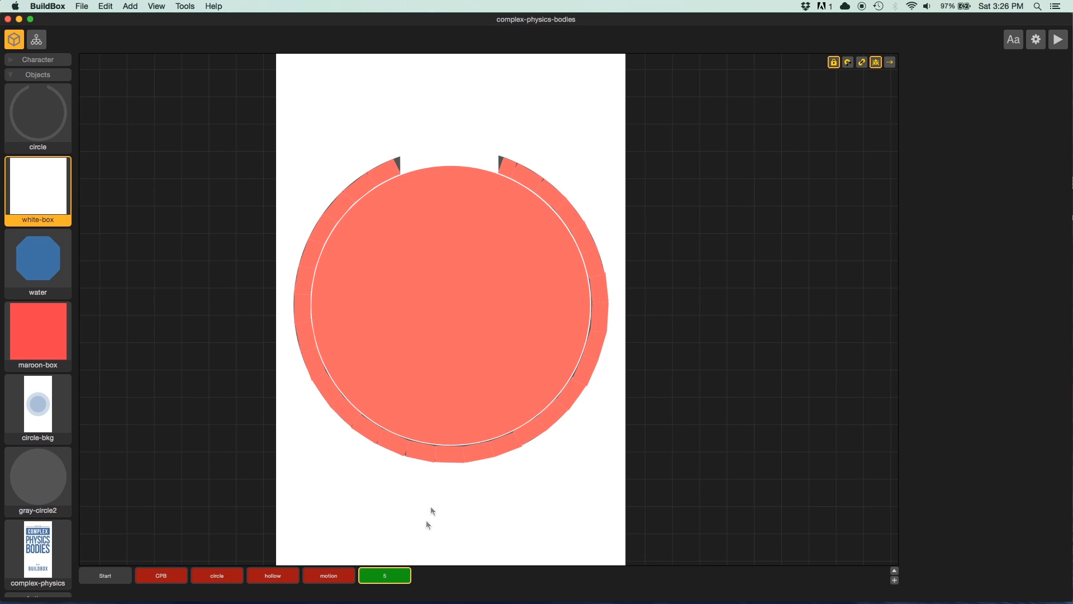
left_click(1058, 40)
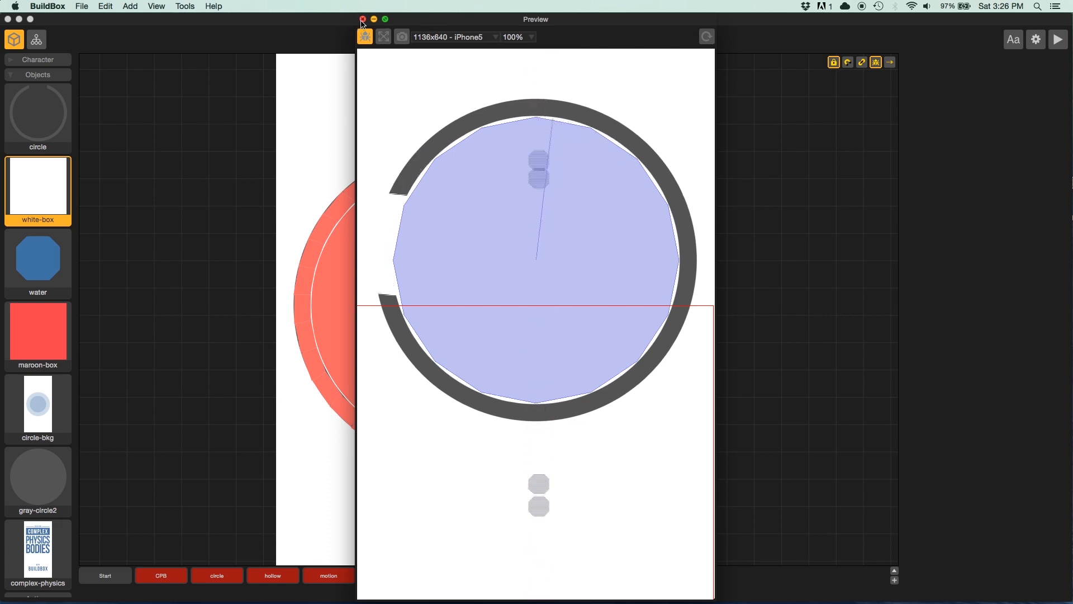
left_click(362, 19)
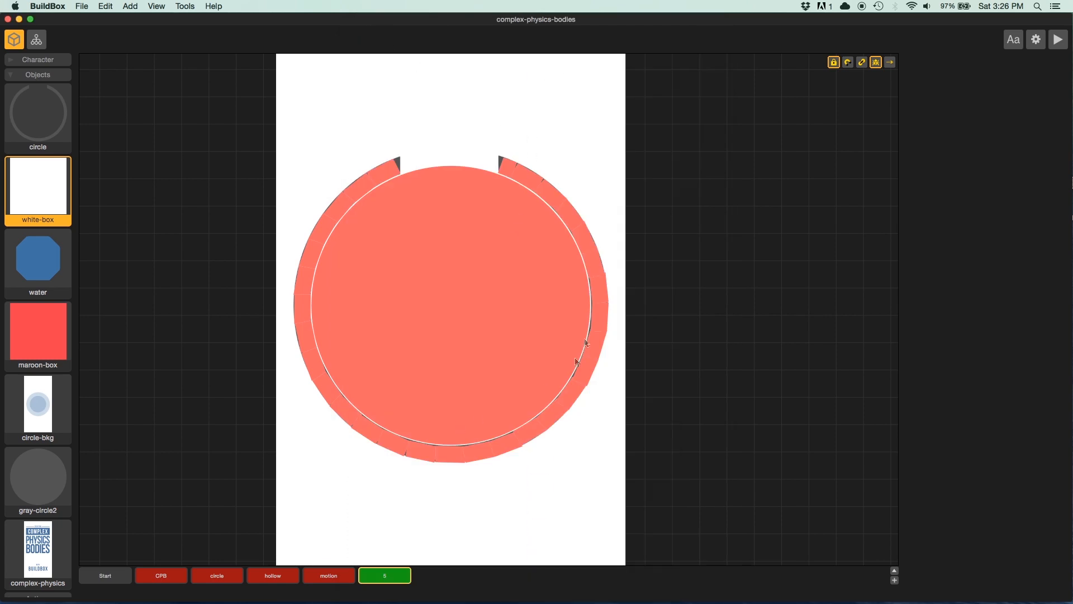
mouse_move(862, 62)
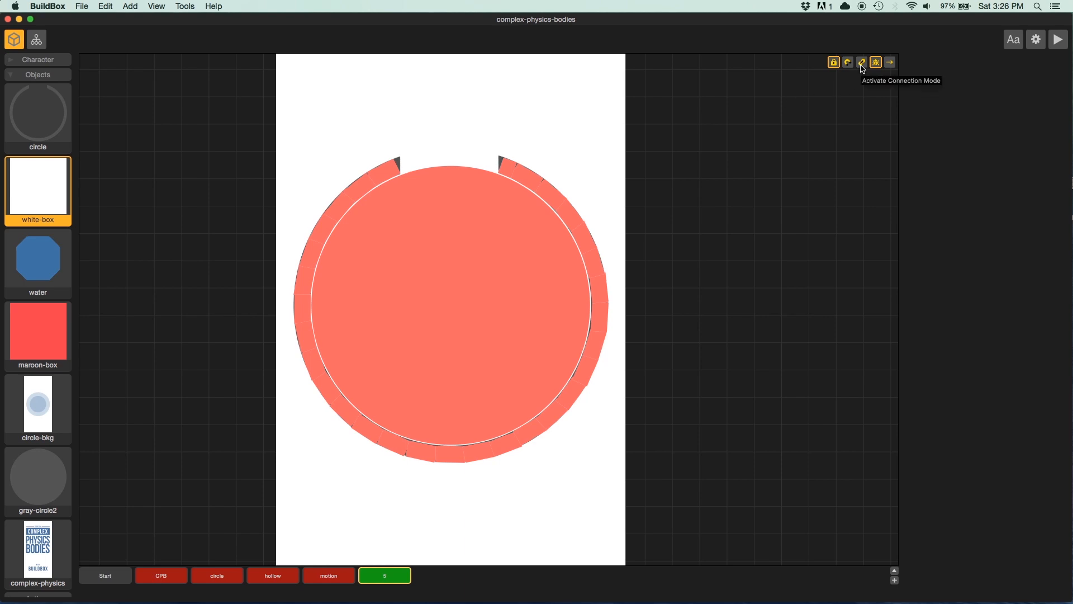
Step: Show connection points, joint each ring box to the centre anchor with torque 200, and test in preview
left_click(862, 62)
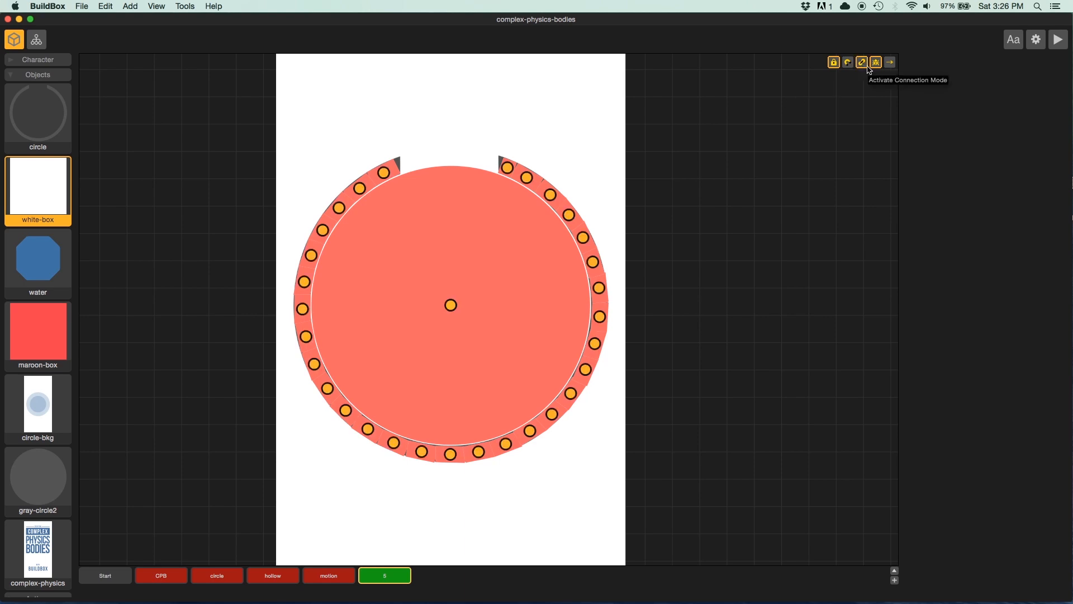
mouse_move(403, 178)
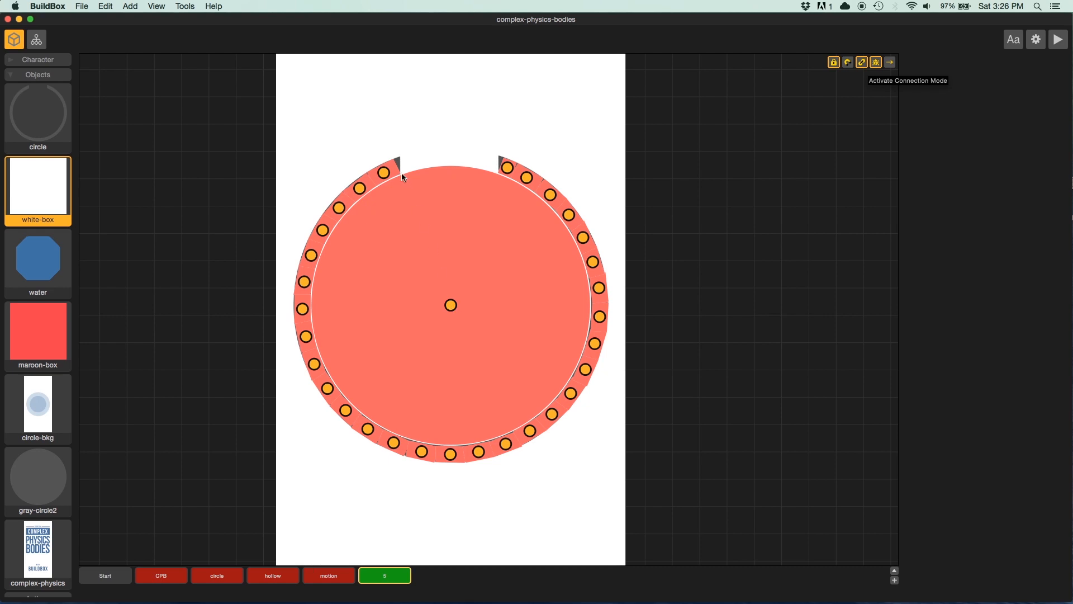
mouse_move(466, 434)
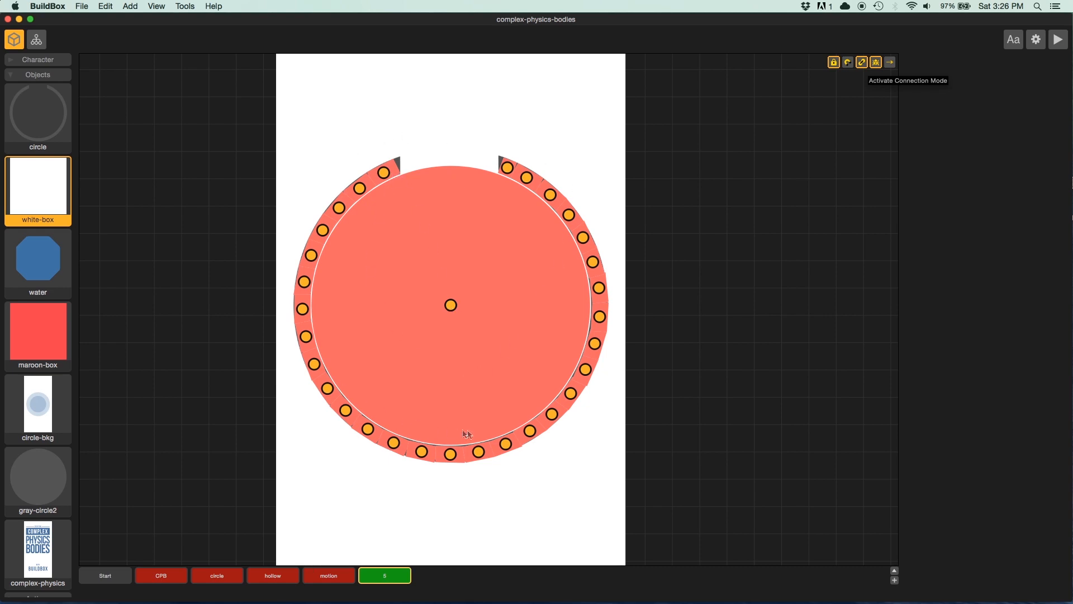
mouse_move(451, 305)
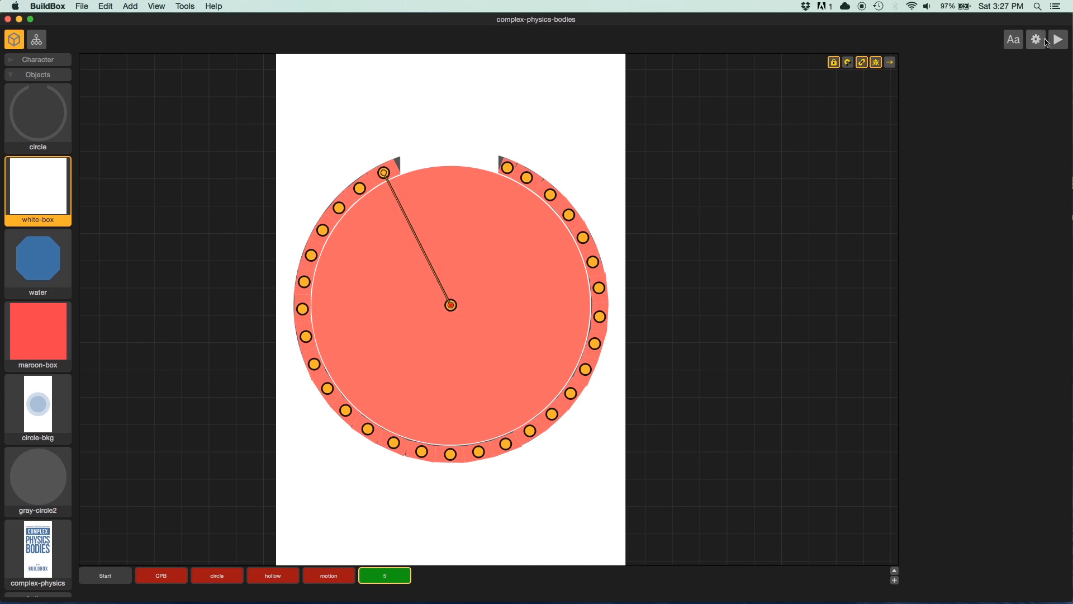
left_click(1058, 39)
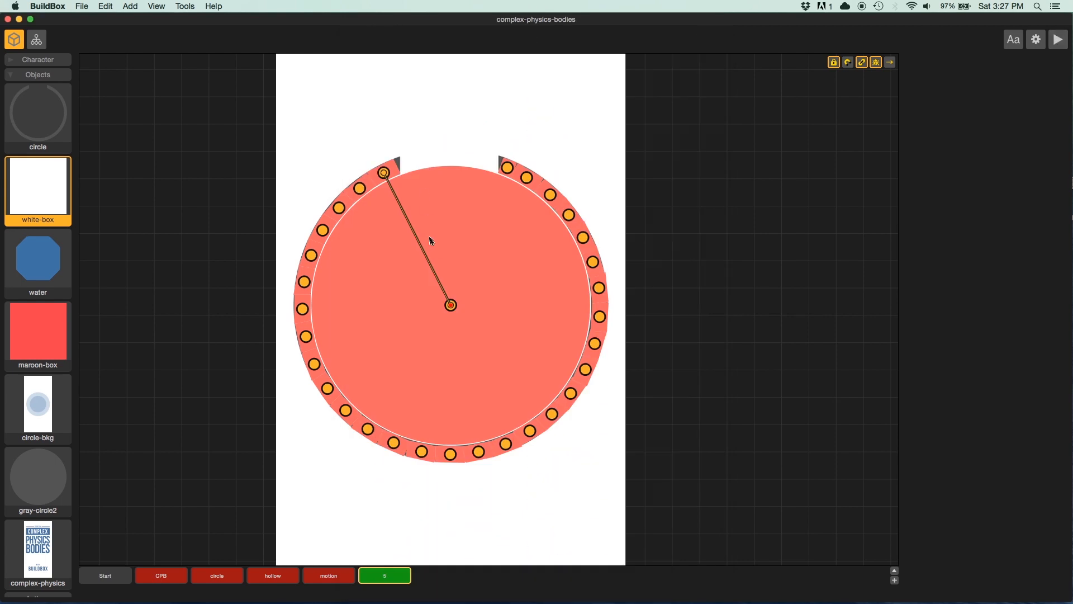
left_click(451, 305)
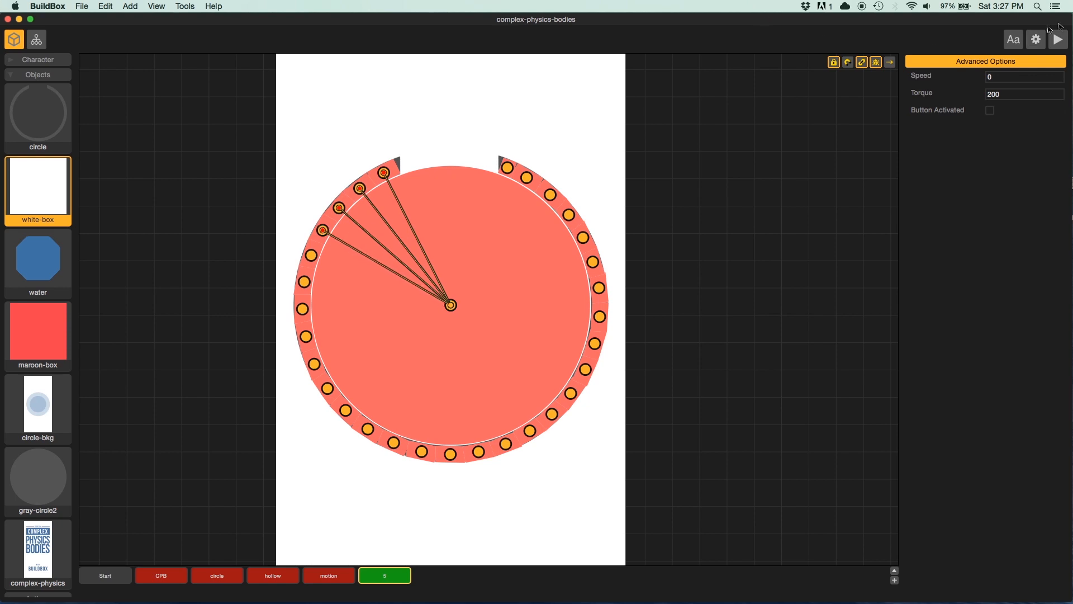
left_click(1057, 39)
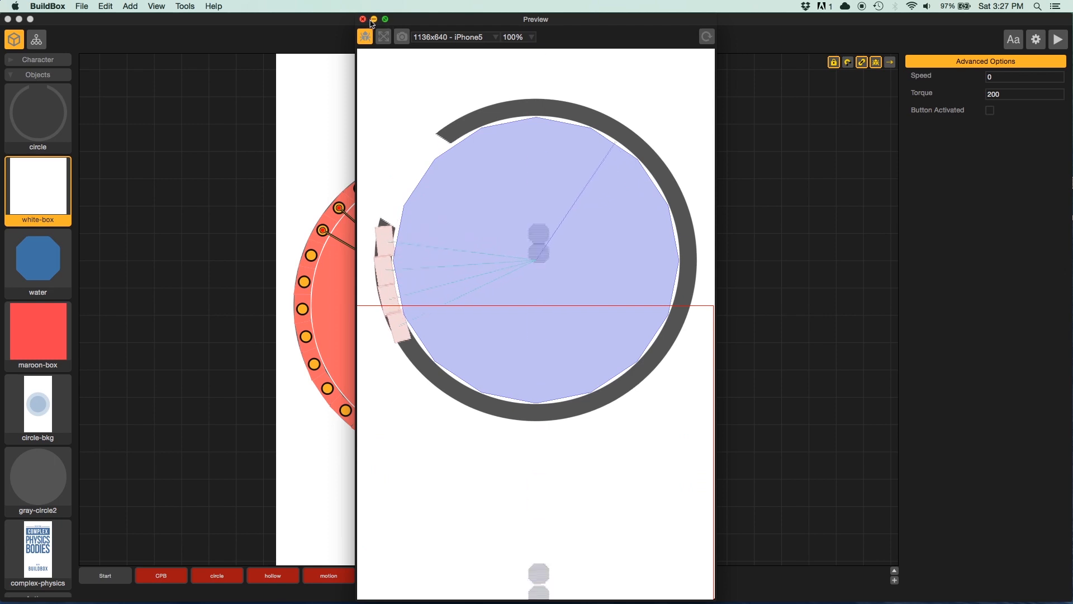
left_click(363, 19)
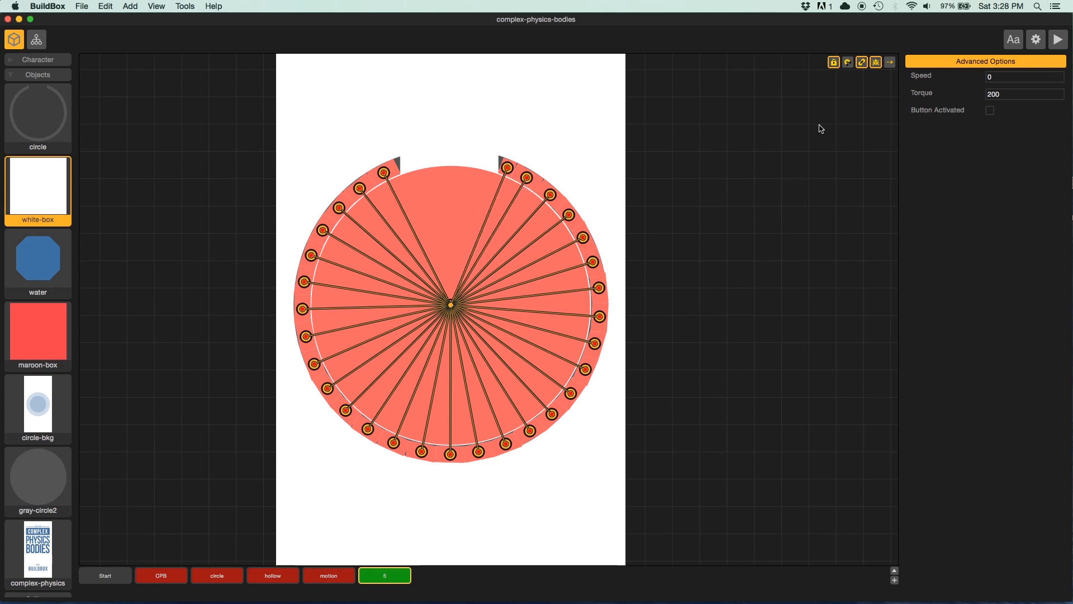
mouse_move(875, 63)
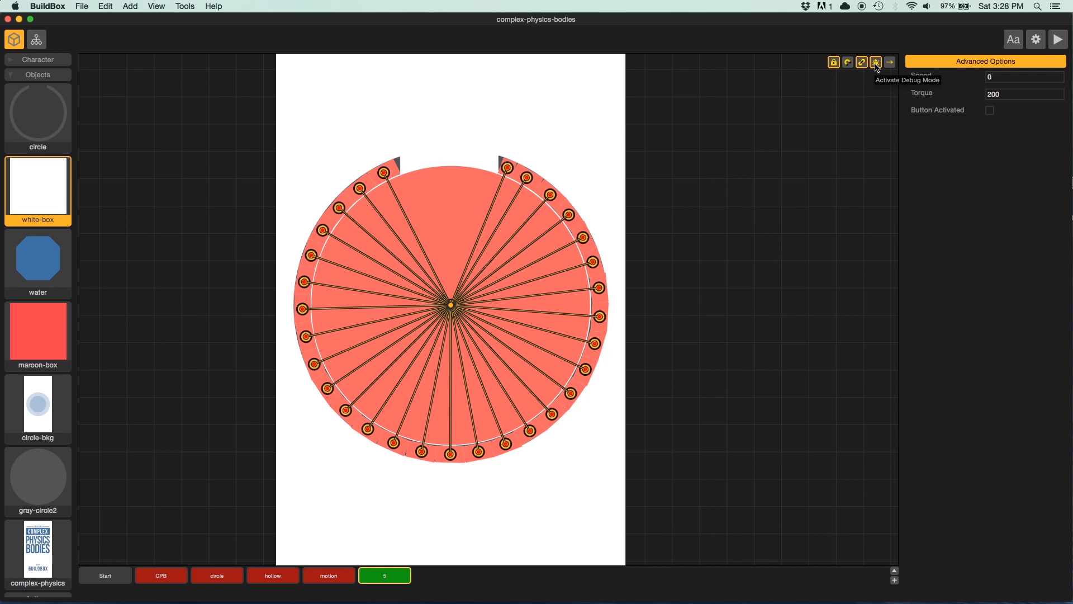
Step: Turn off the physics debug display and select the gray ring to hide its joint lines
left_click(876, 63)
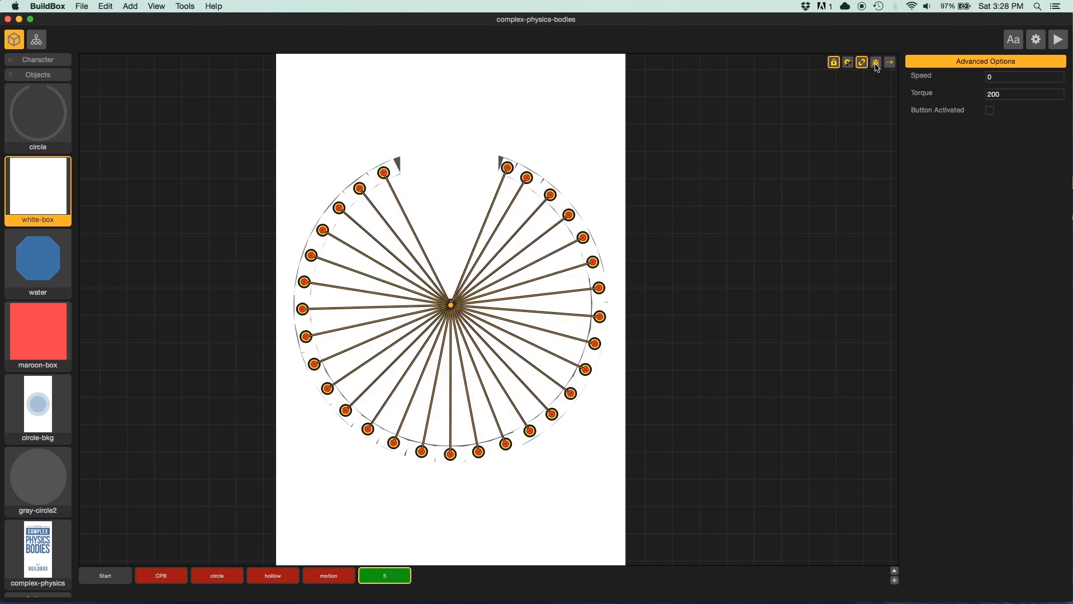
mouse_move(877, 63)
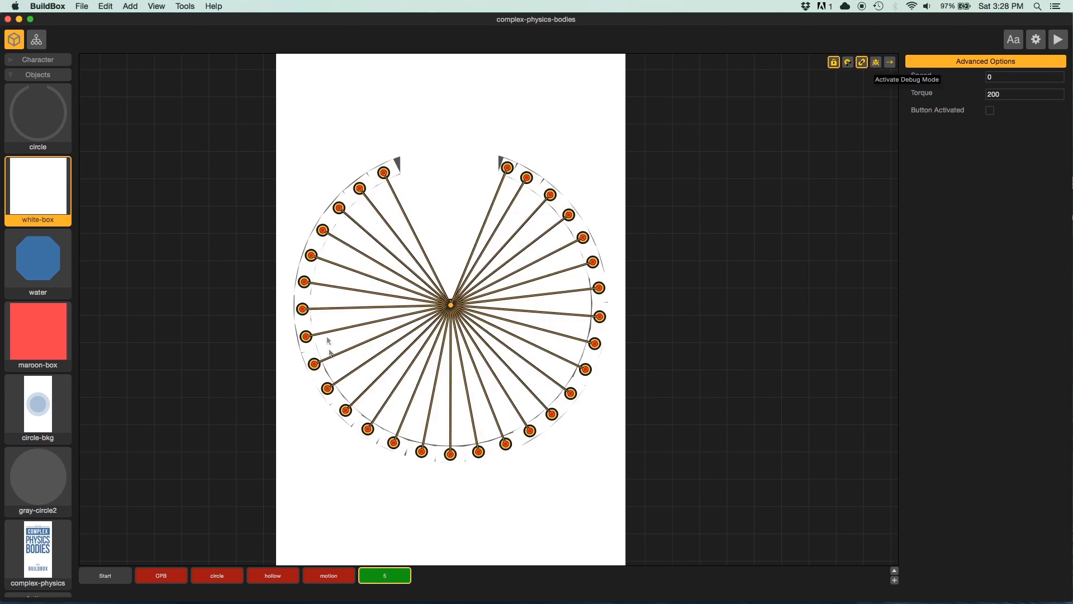
mouse_move(484, 160)
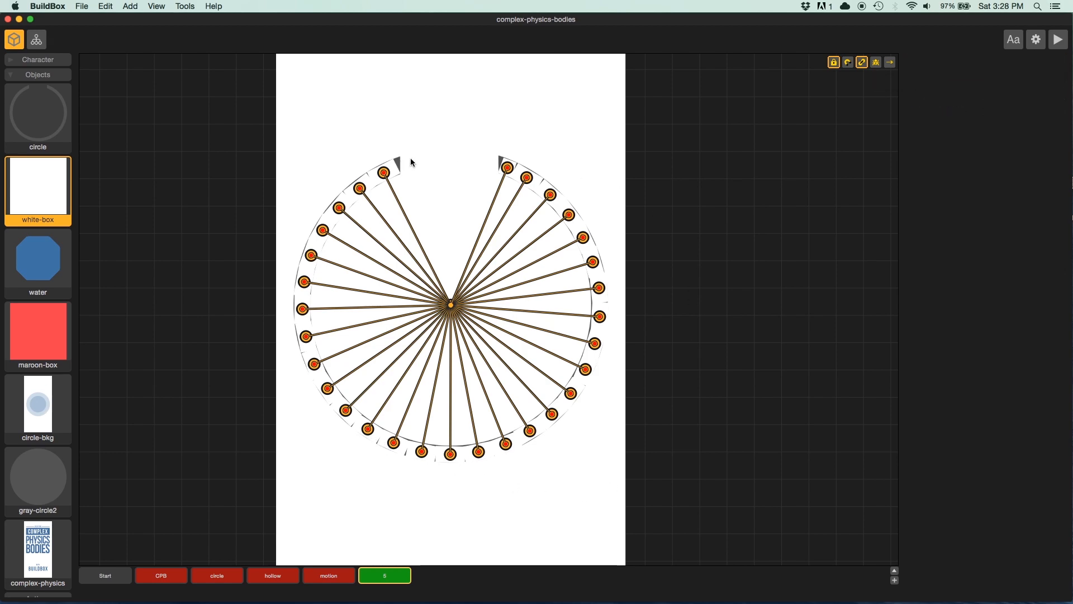
left_click(449, 301)
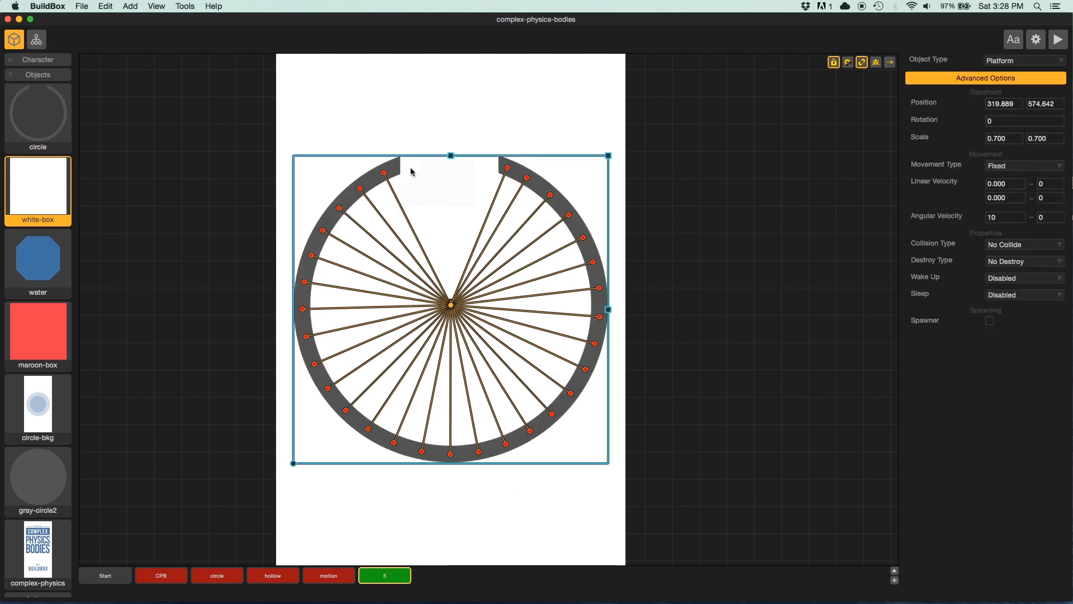
mouse_move(862, 62)
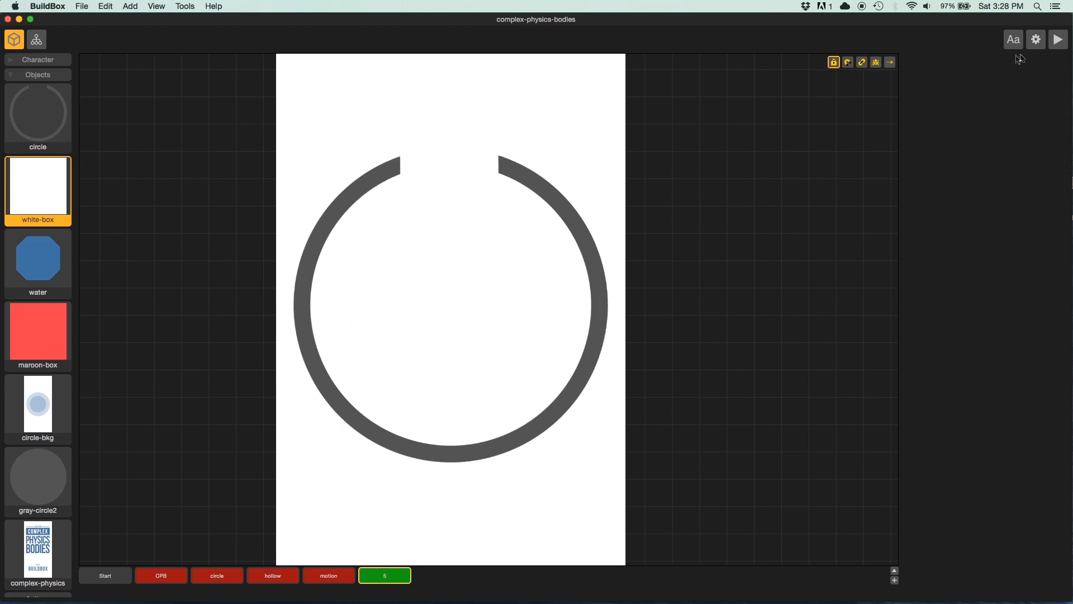
mouse_move(1058, 39)
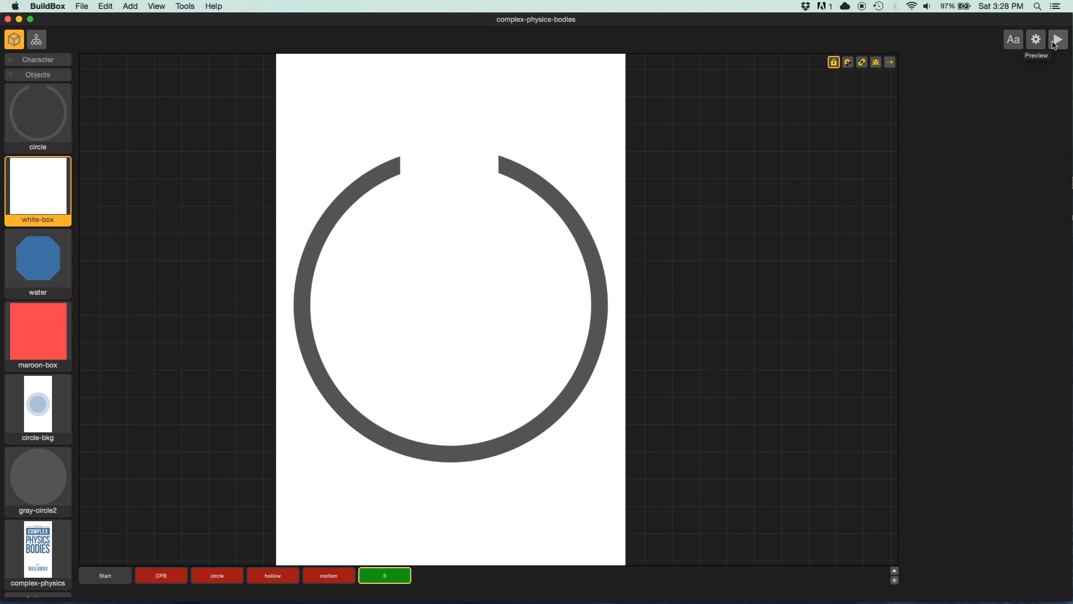
left_click(1058, 39)
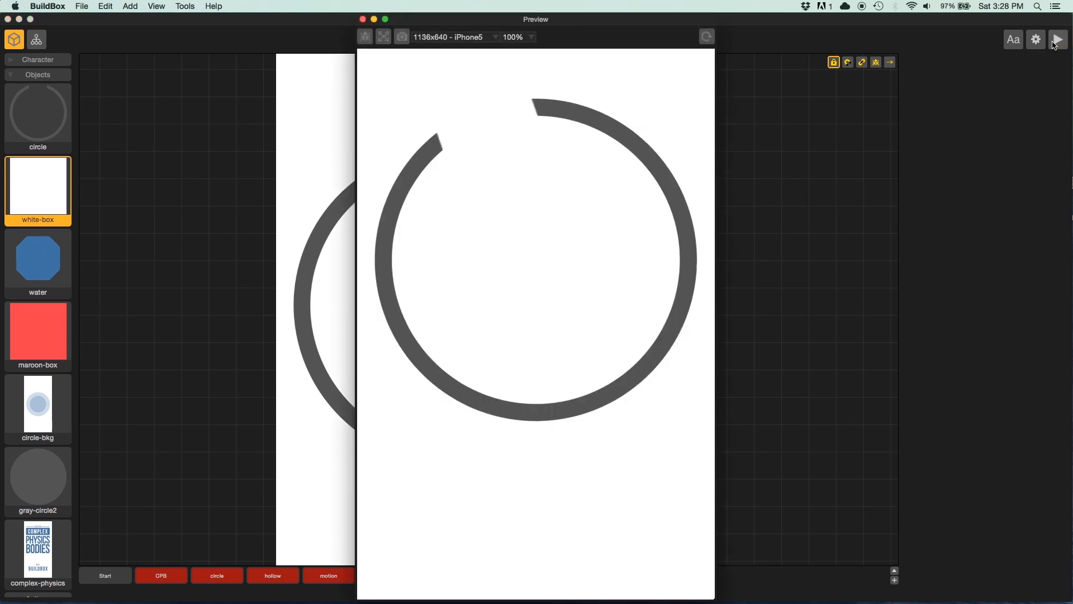
left_click(1058, 39)
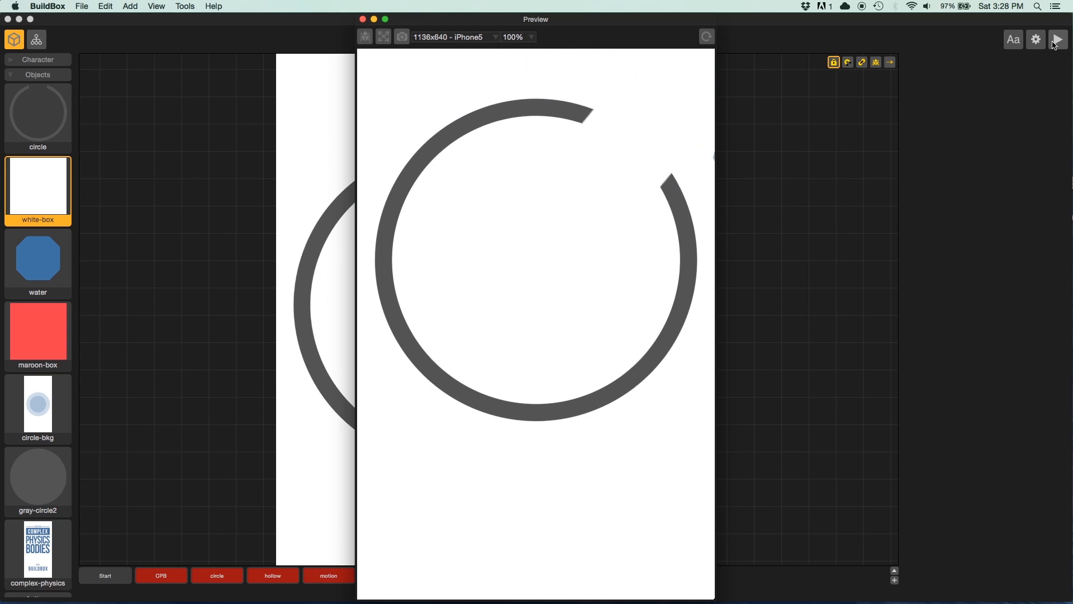
left_click(1058, 39)
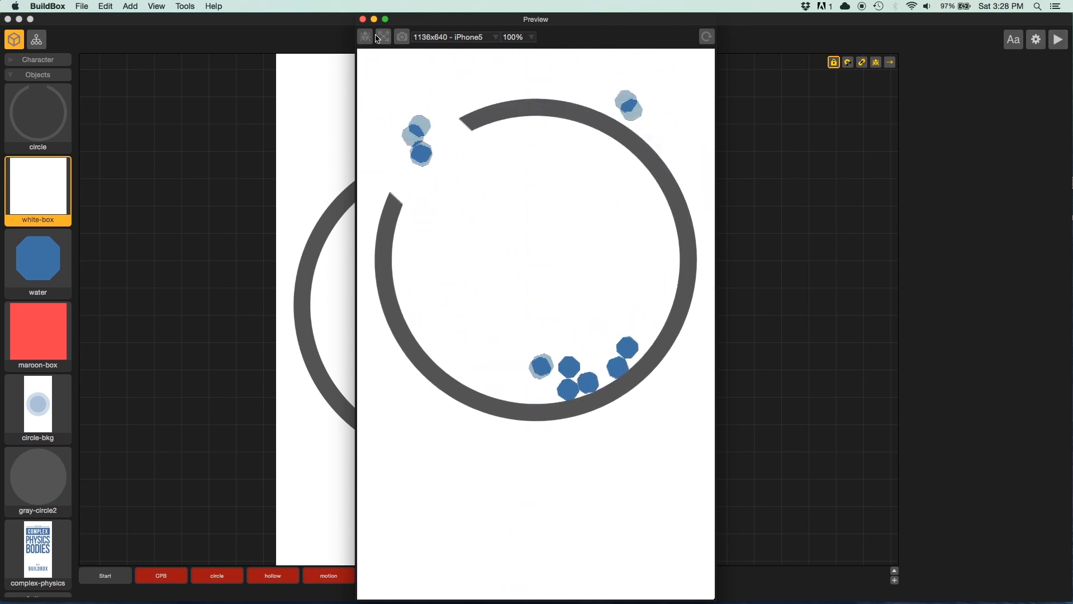
left_click(365, 37)
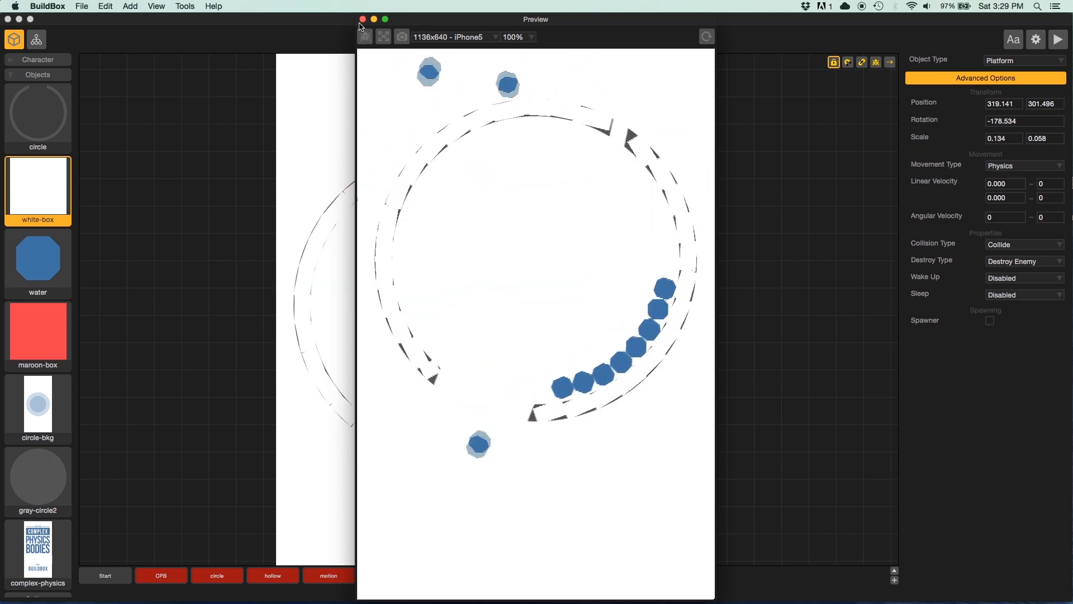
left_click(362, 19)
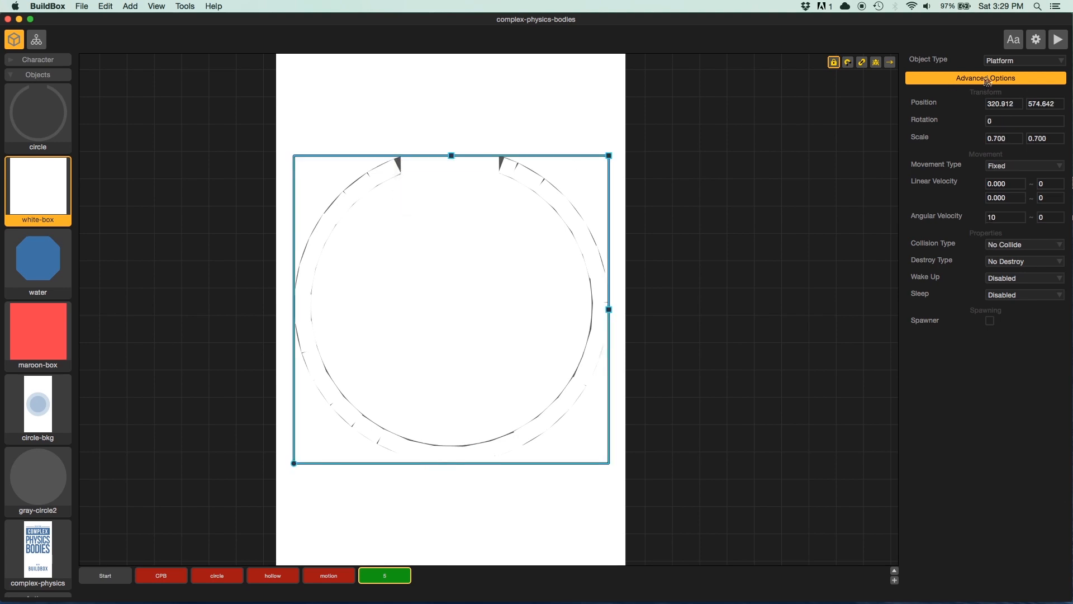
Step: Send the ring object to the back so it renders as a solid gray ring
left_click(1058, 39)
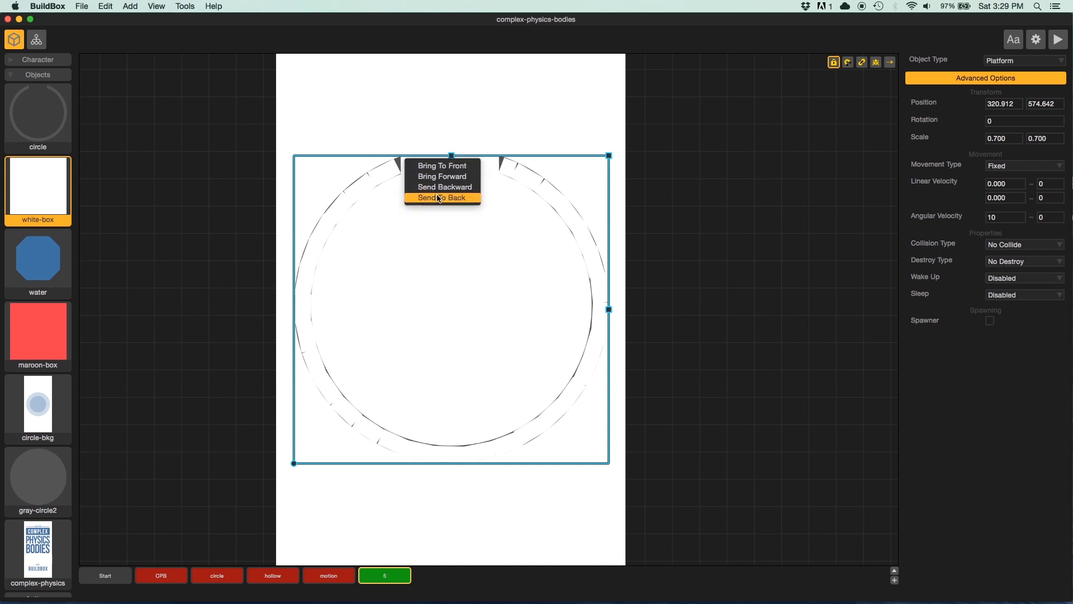
left_click(443, 197)
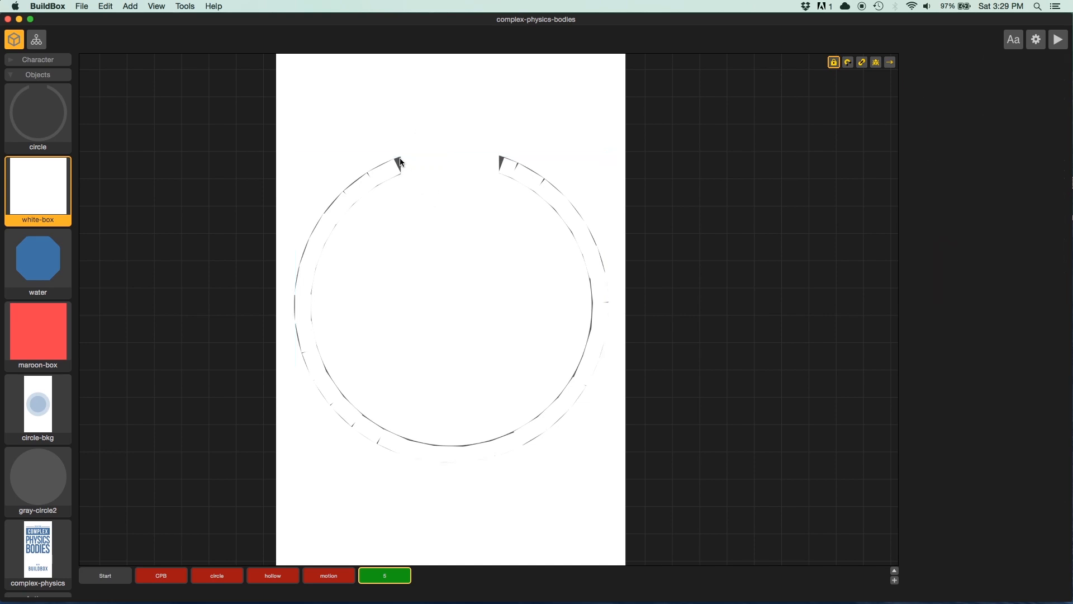
left_click(451, 301)
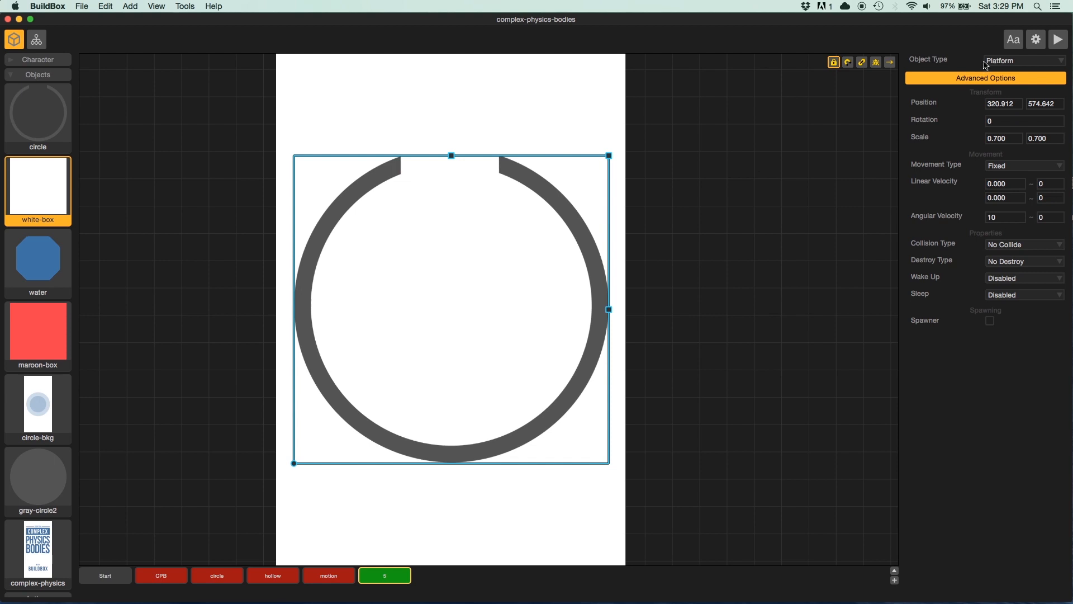
Step: Run a test of scene 5 with the ring spinning and blue pieces falling, then close it
left_click(1056, 39)
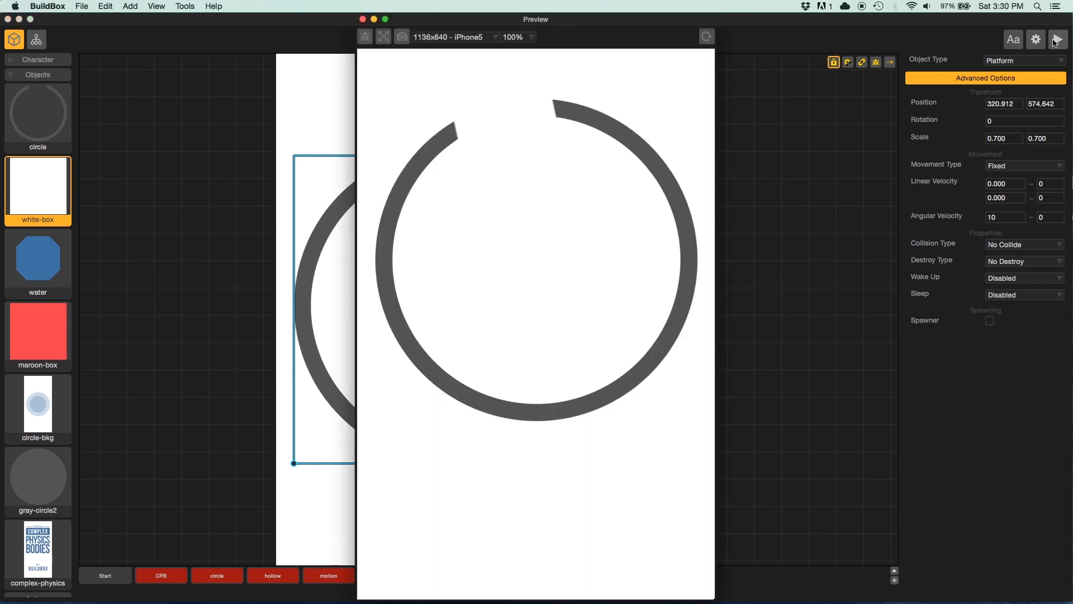
left_click(1057, 41)
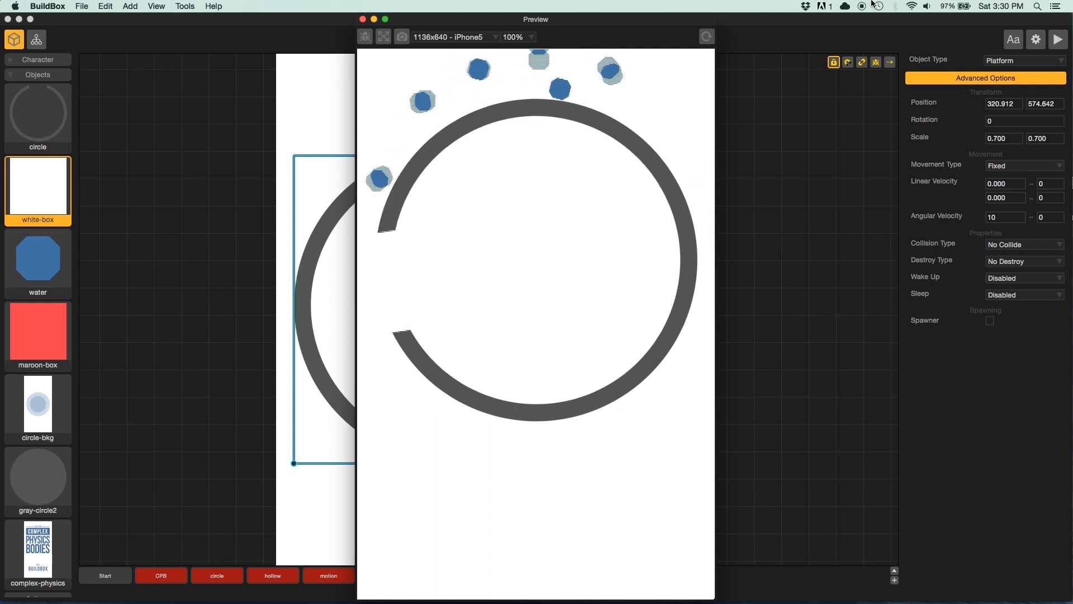
left_click(362, 19)
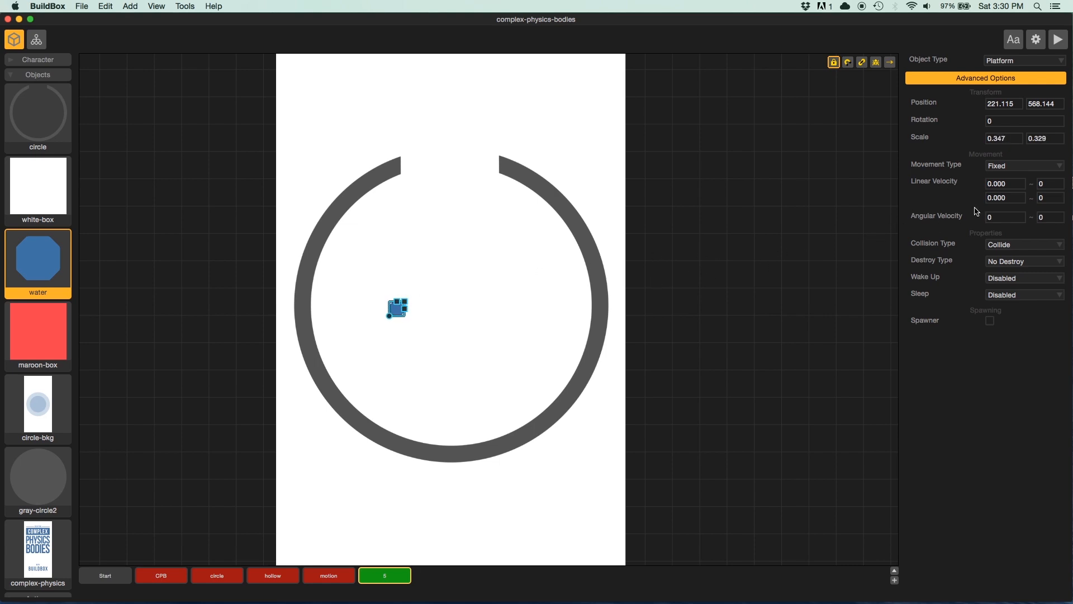
Step: Make the water pieces Physics-driven, extend the row, and test with physics shapes shown
left_click(1023, 166)
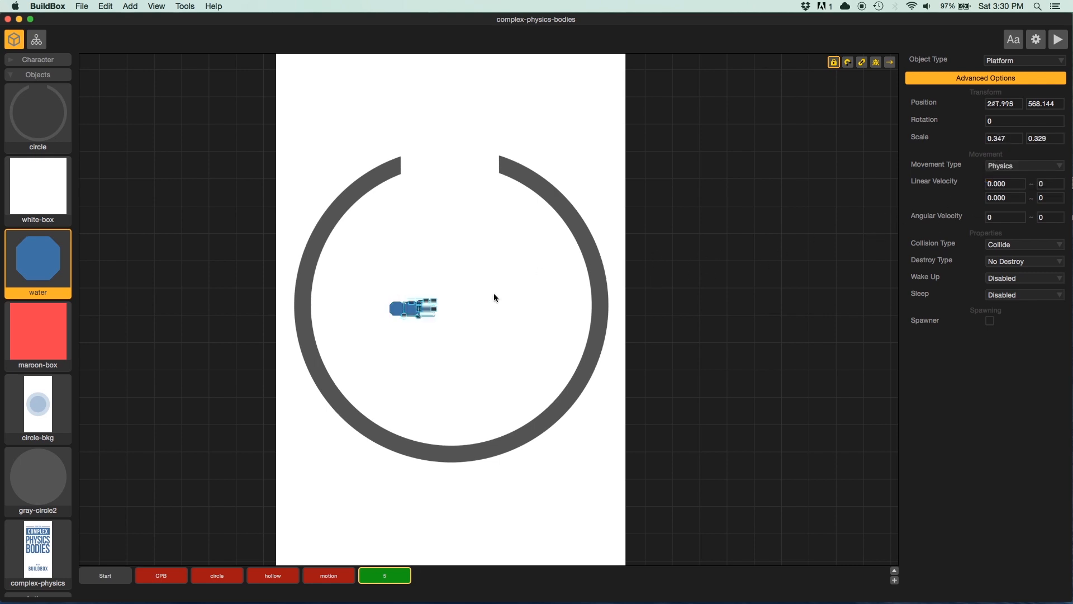
left_click(1057, 39)
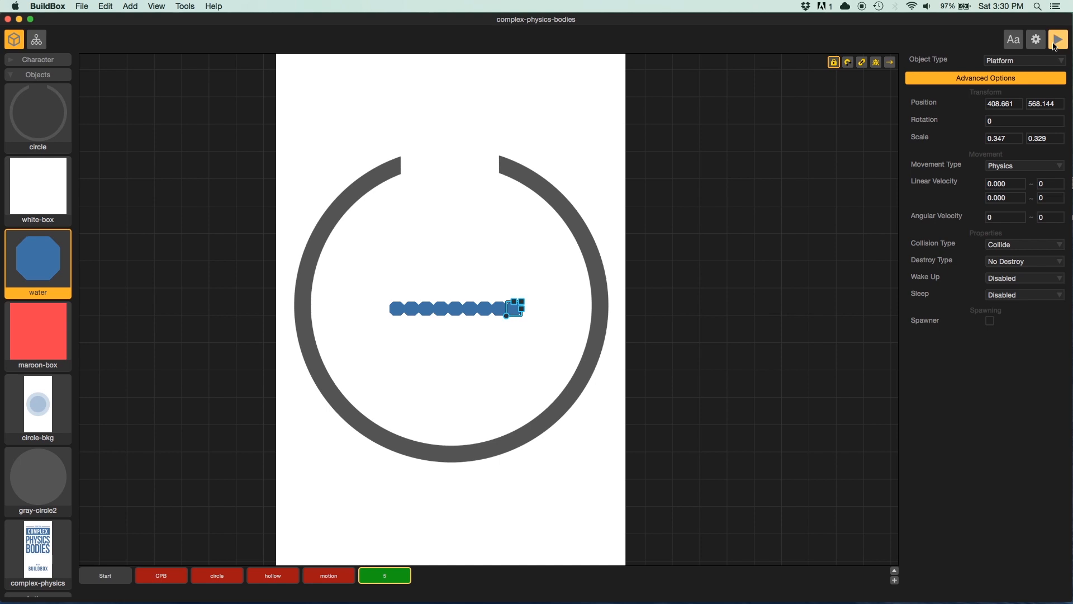
left_click(1057, 39)
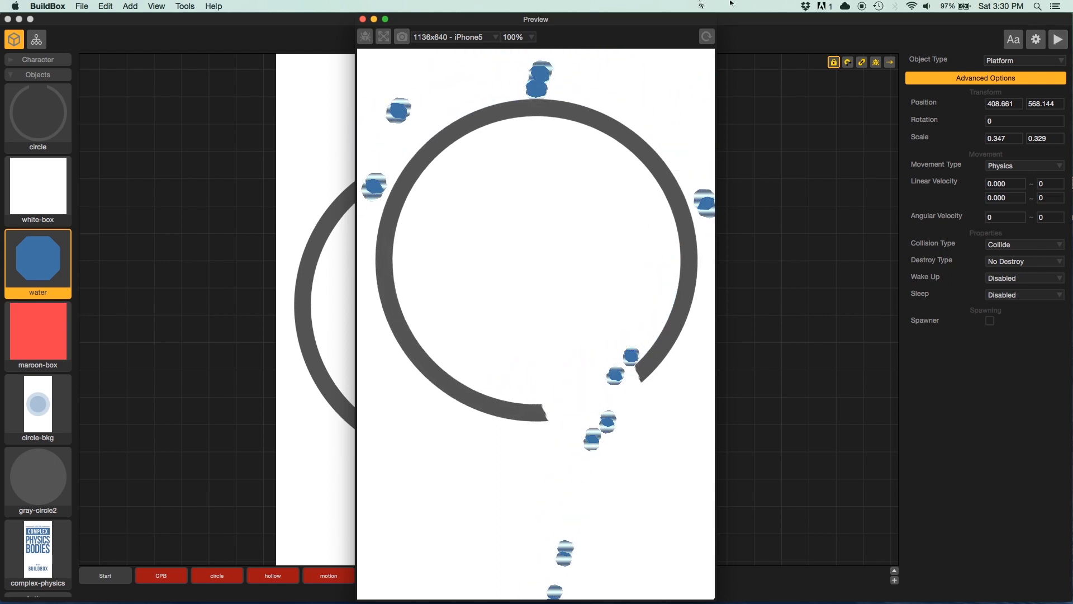
left_click(364, 37)
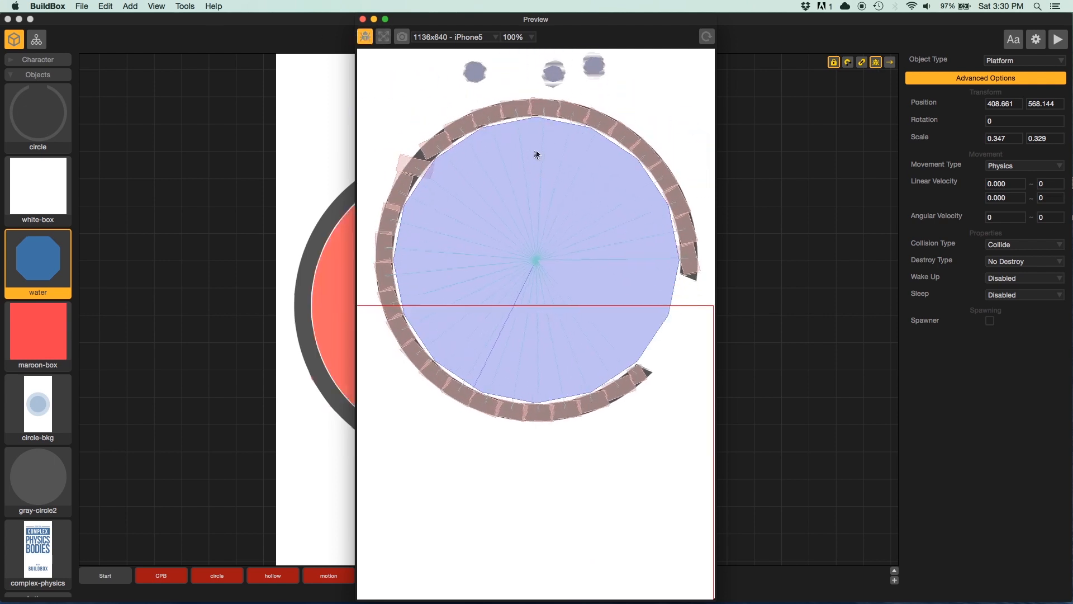